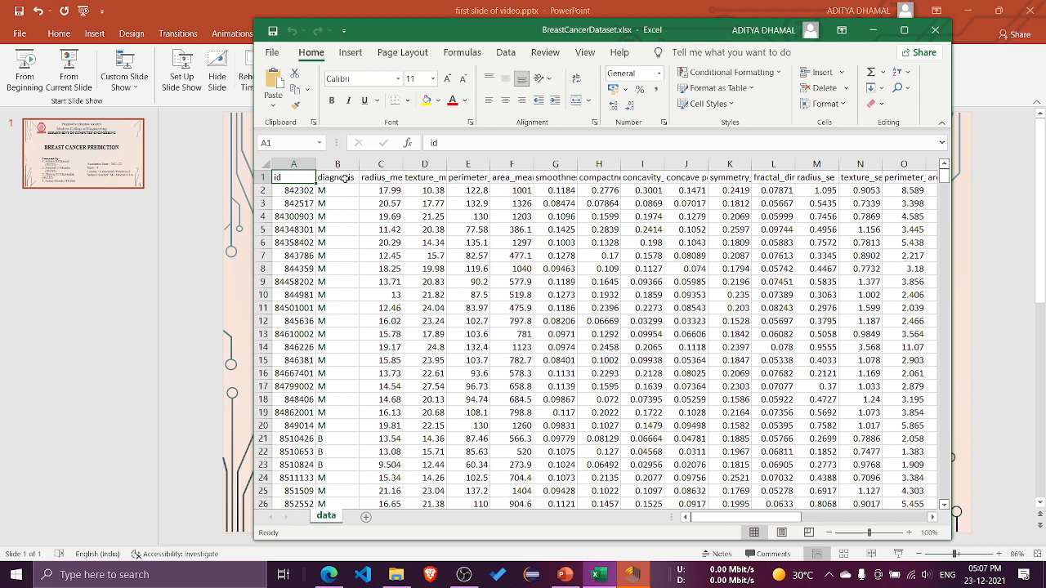
Review the texture_mean and smoothness_mean column headings in BreastCancerDataset.xlsx.
{"action": "left_click", "coordinate": [424, 178]}
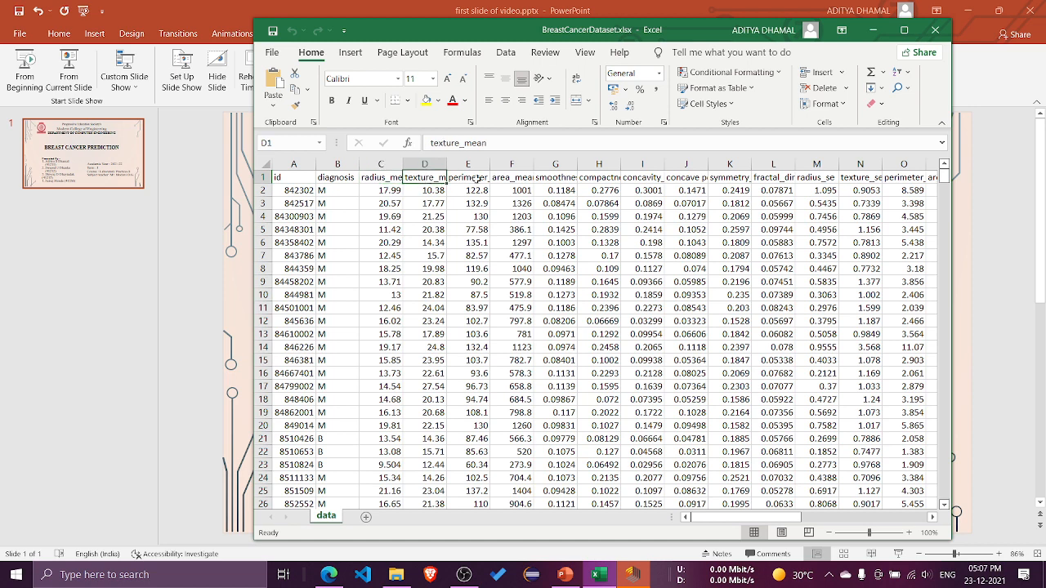
{"action": "left_click", "coordinate": [555, 164]}
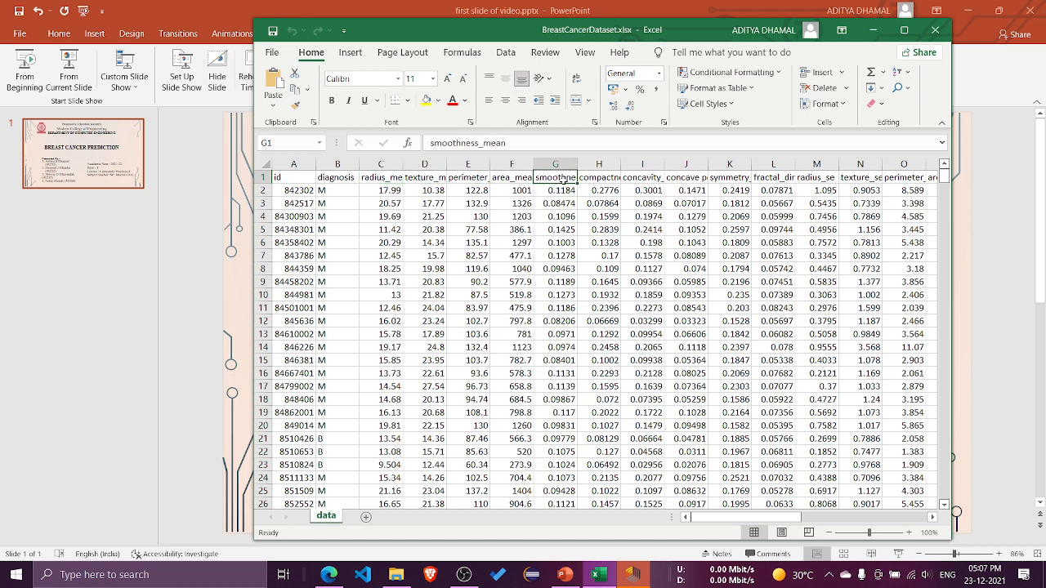
{"action": "left_click", "coordinate": [599, 164]}
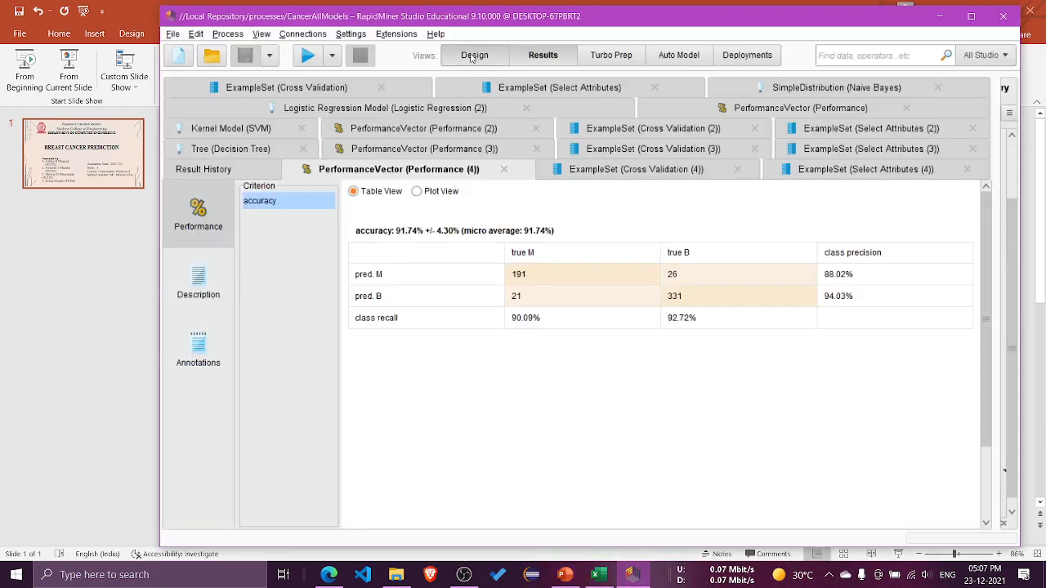
Switch to Design view and show the Retrieve BreastCancerDataset operator's settings (569 examples, 32 attributes).
{"action": "left_click", "coordinate": [475, 55]}
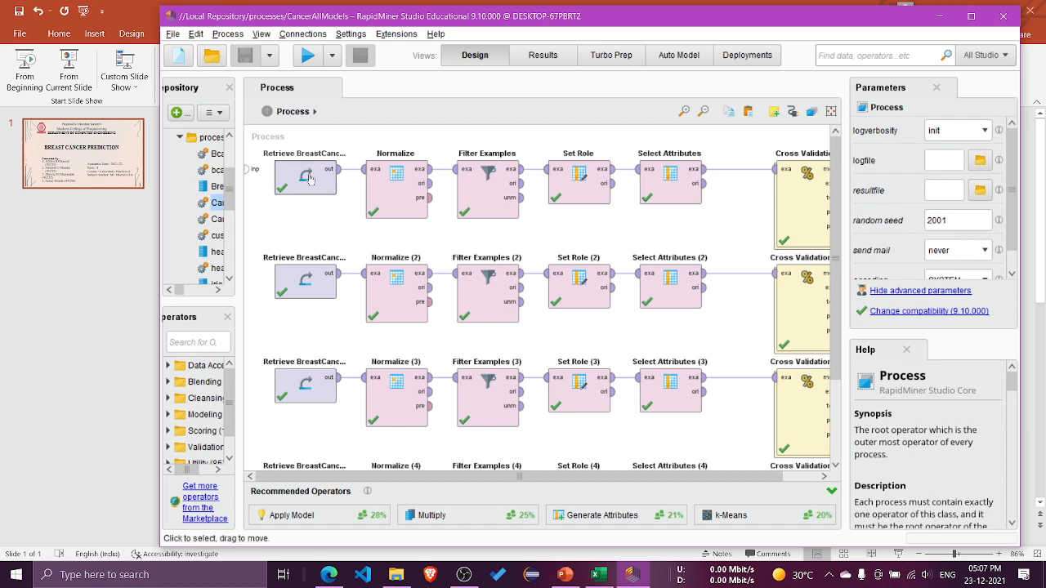
{"action": "left_click", "coordinate": [303, 177]}
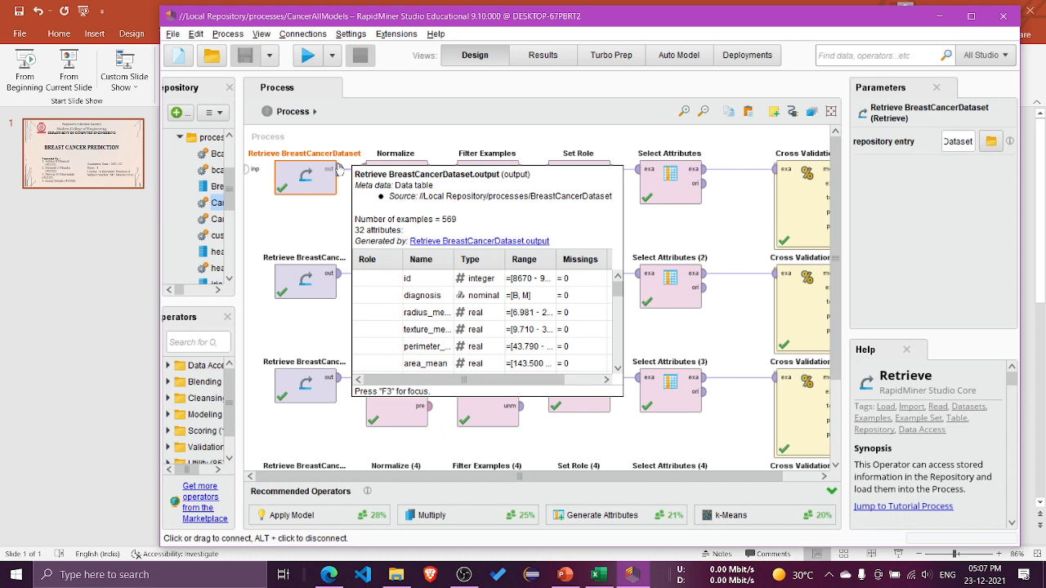
{"action": "mouse_move", "coordinate": [340, 229]}
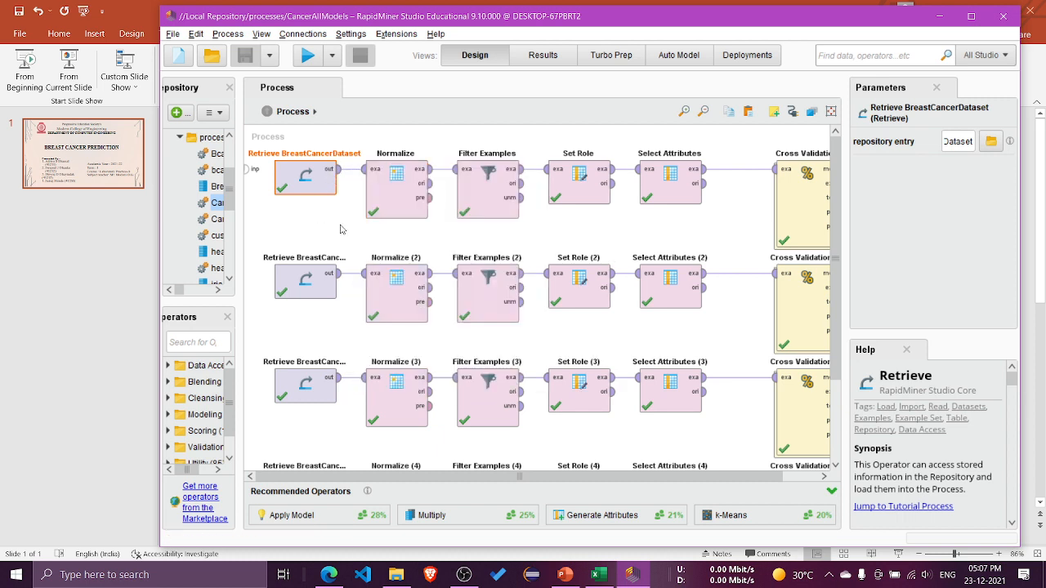
{"action": "mouse_move", "coordinate": [351, 224]}
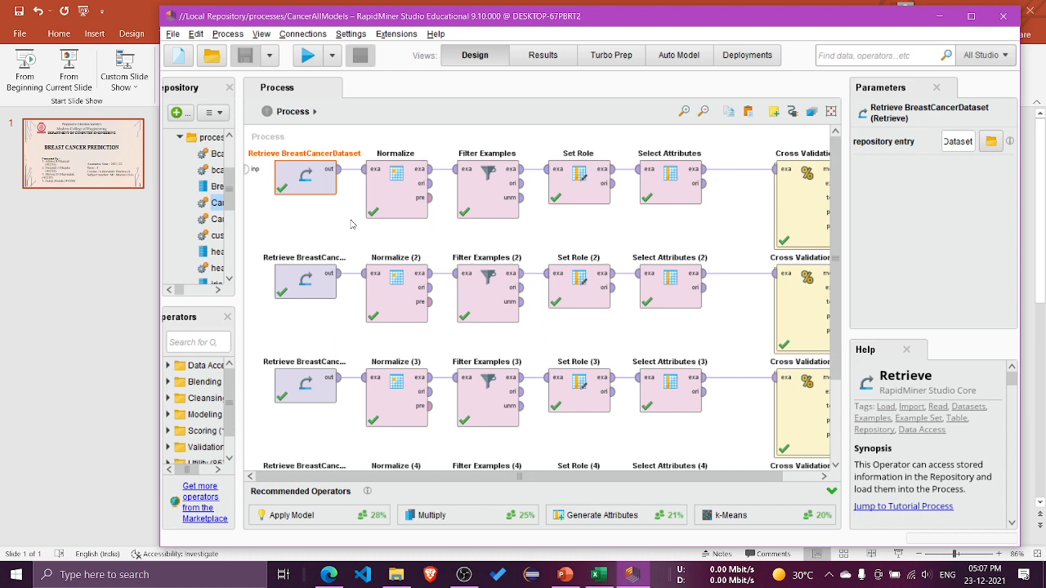
{"action": "left_click", "coordinate": [395, 192]}
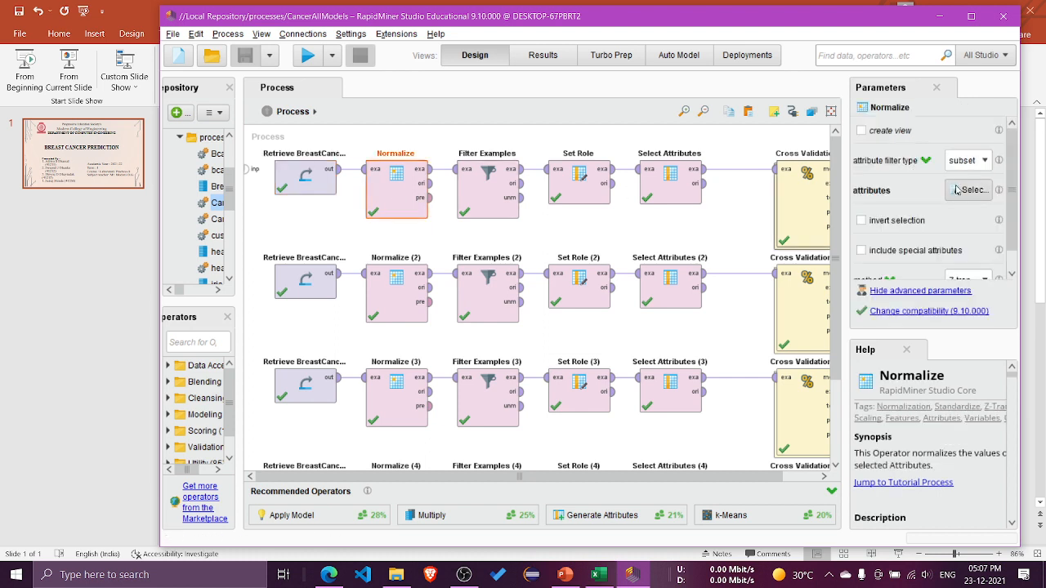
{"action": "left_click", "coordinate": [969, 190]}
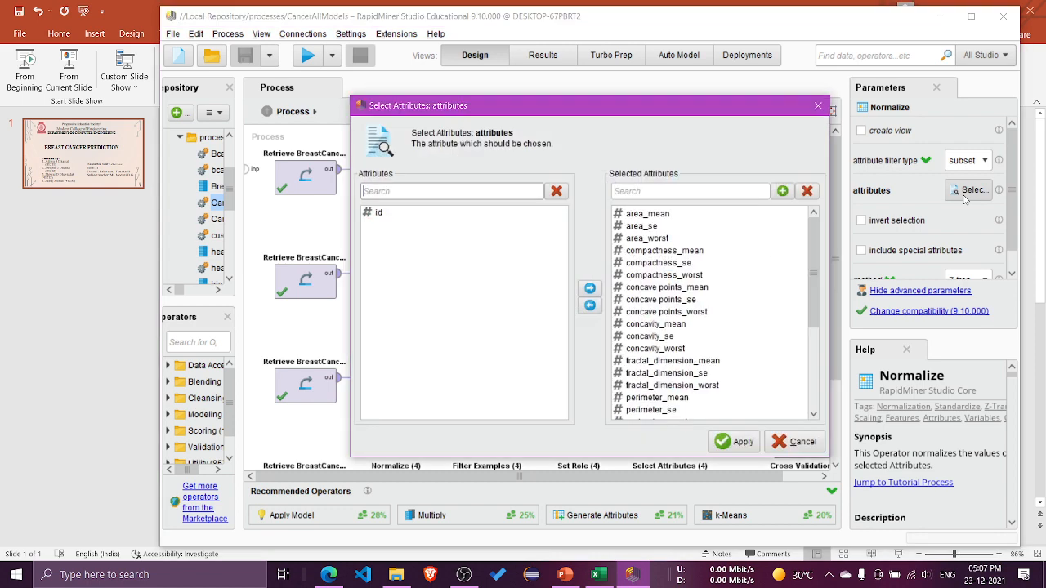
{"action": "mouse_move", "coordinate": [815, 118]}
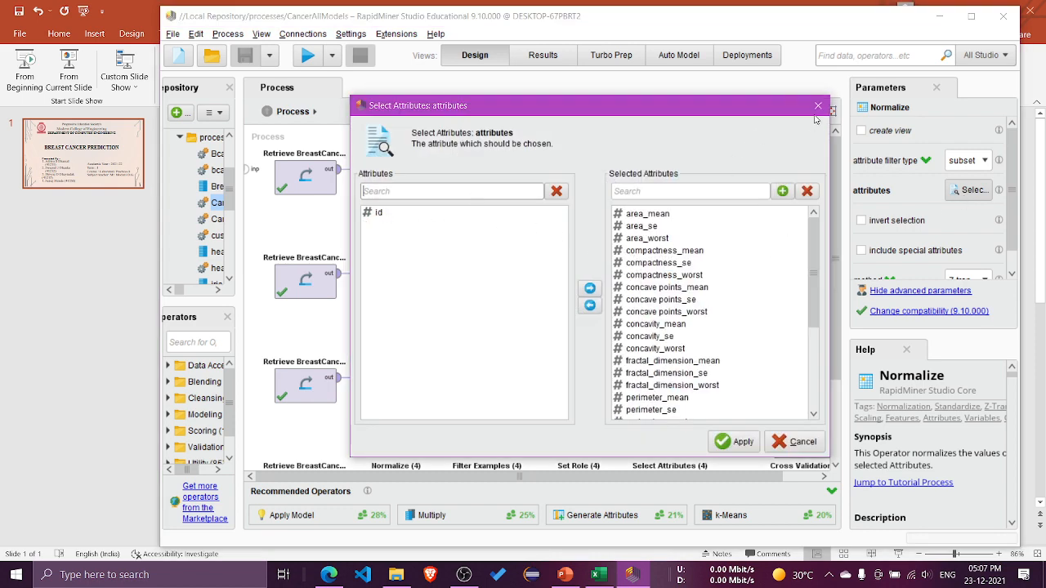
{"action": "mouse_move", "coordinate": [818, 106]}
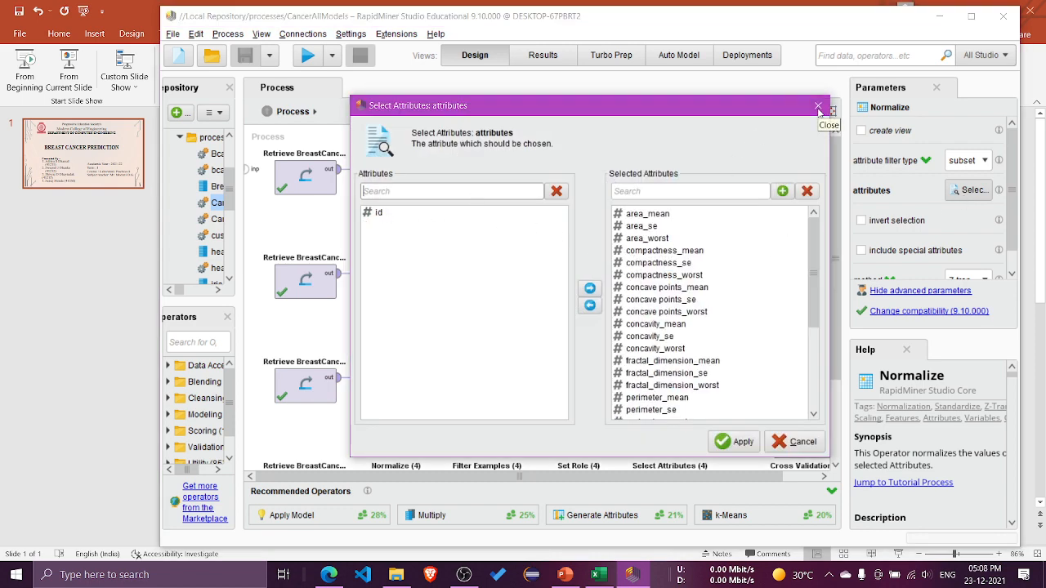
{"action": "left_click", "coordinate": [818, 107]}
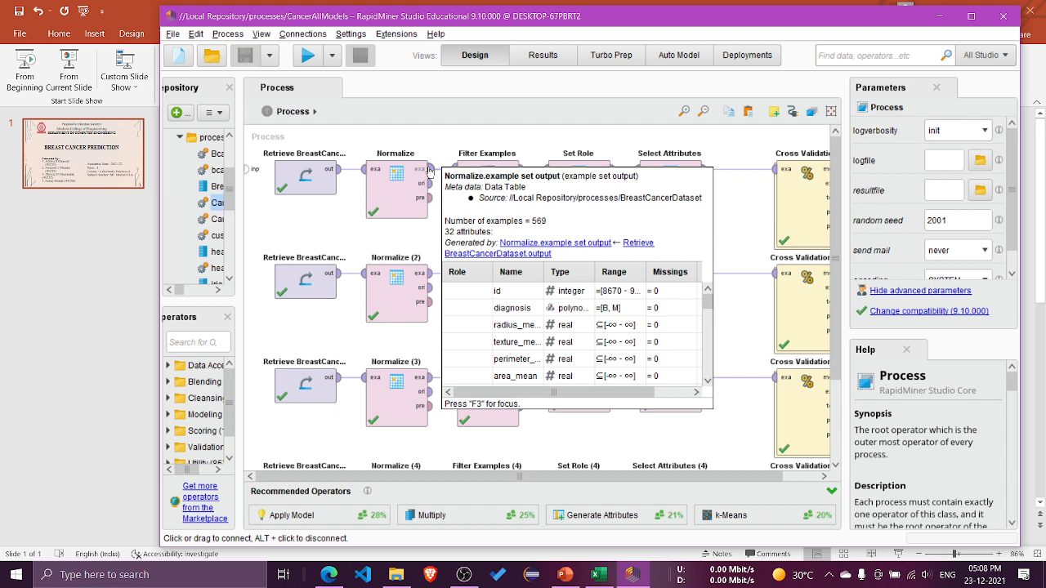
{"action": "mouse_move", "coordinate": [464, 166]}
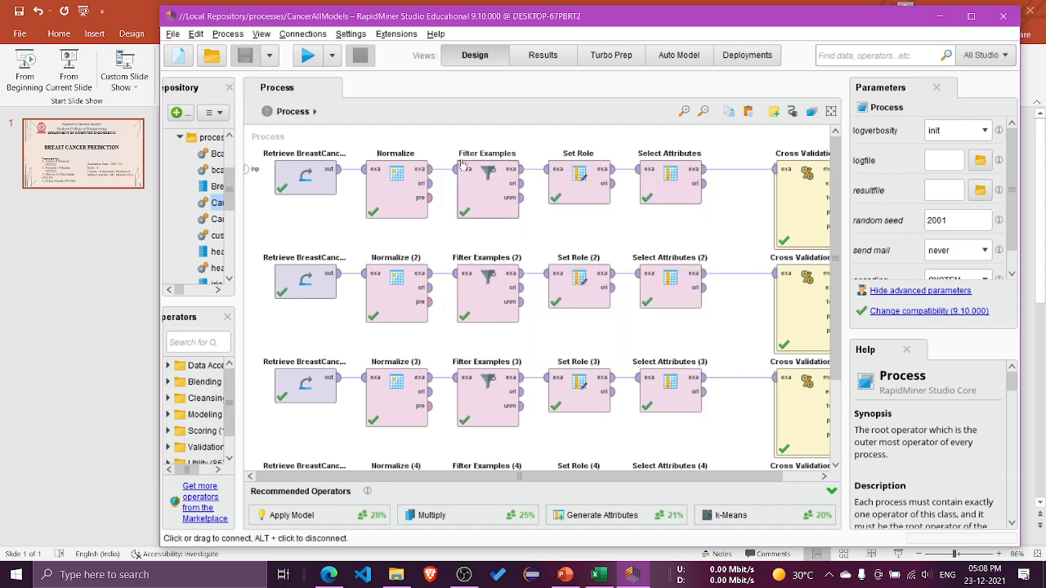
Show the Filter Examples operator's missing_labels condition class setting.
{"action": "left_click", "coordinate": [487, 184]}
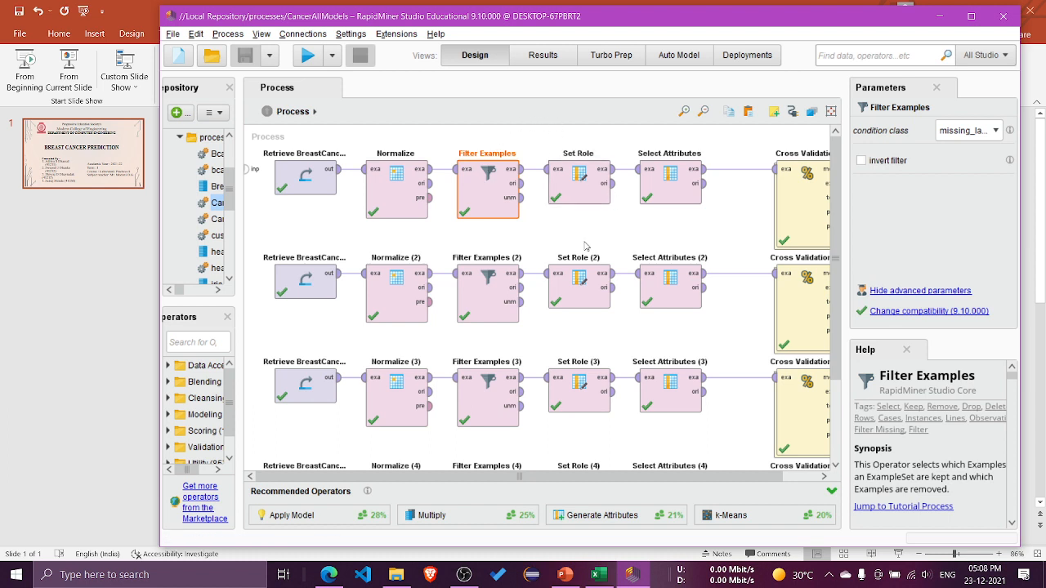
{"action": "mouse_move", "coordinate": [590, 342]}
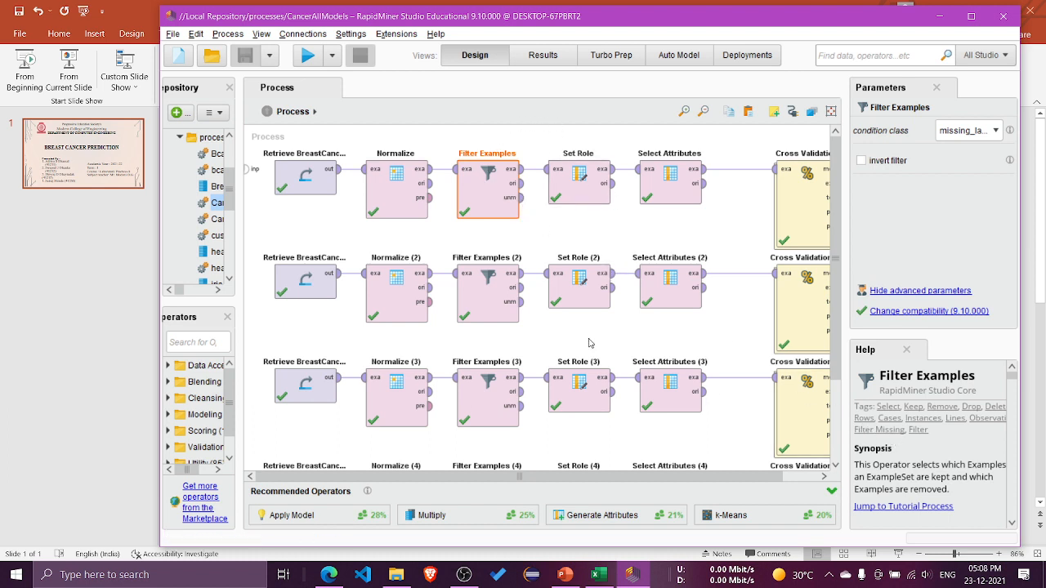
{"action": "mouse_move", "coordinate": [516, 172]}
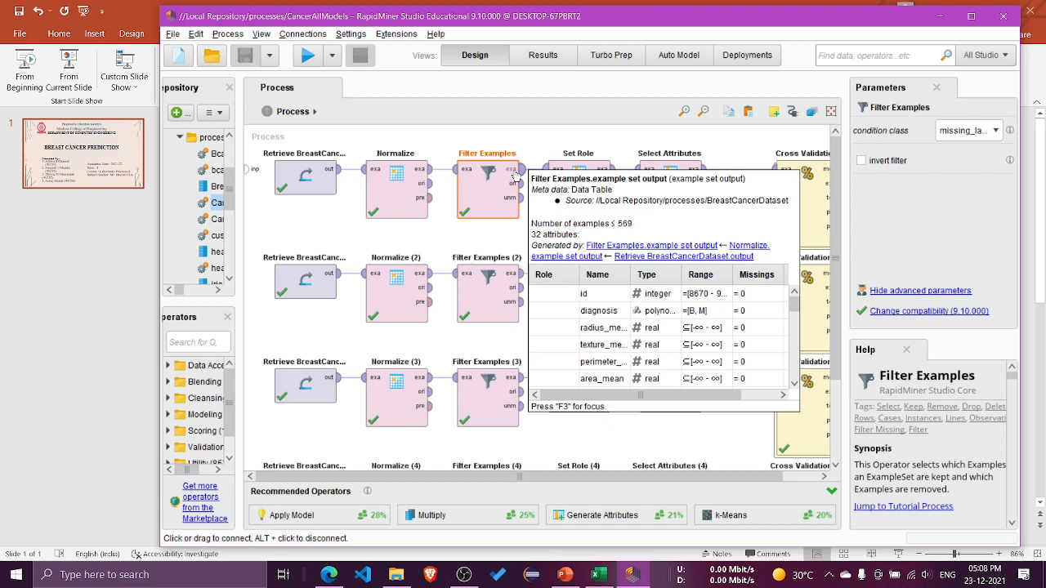
{"action": "mouse_move", "coordinate": [471, 113]}
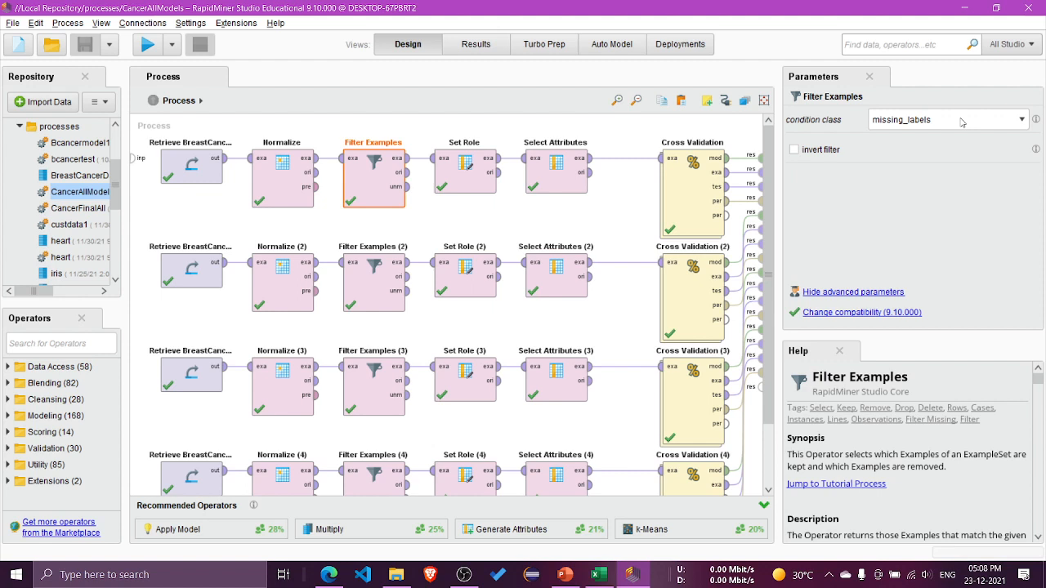
{"action": "mouse_move", "coordinate": [937, 130]}
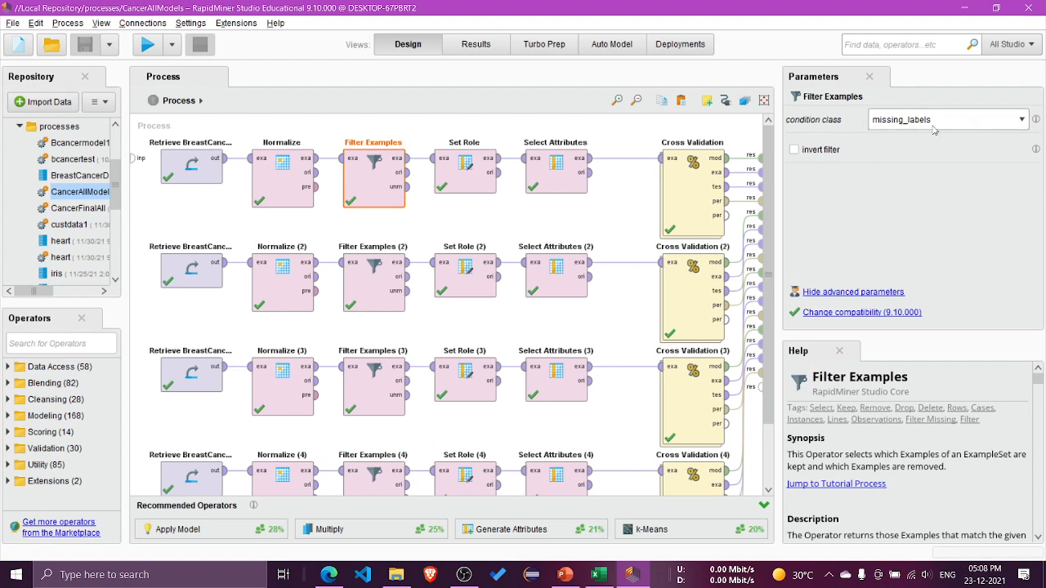
Show the Set Role operator assigning diagnosis the label role.
{"action": "left_click", "coordinate": [464, 168]}
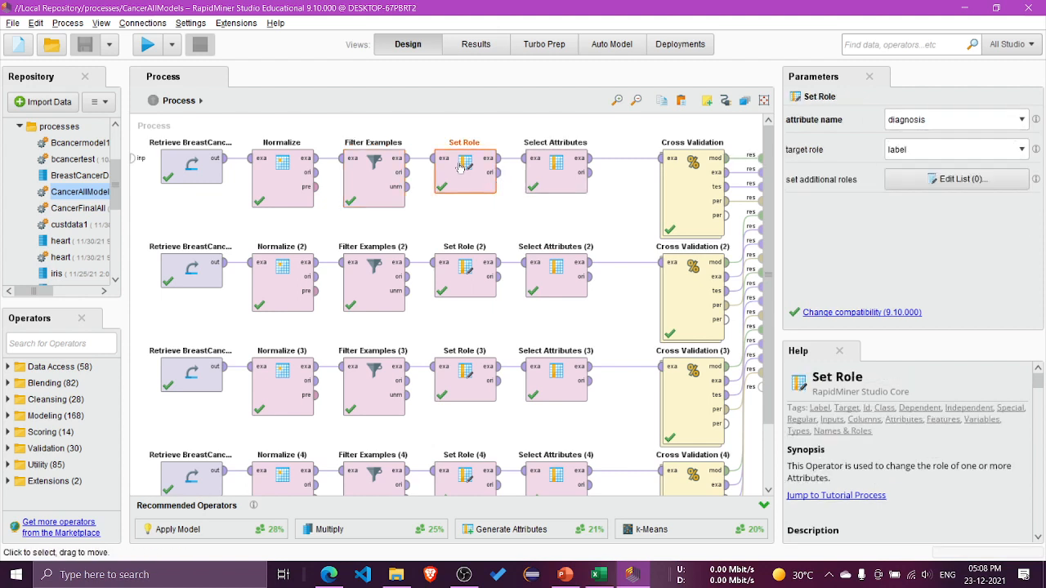
{"action": "mouse_move", "coordinate": [499, 210]}
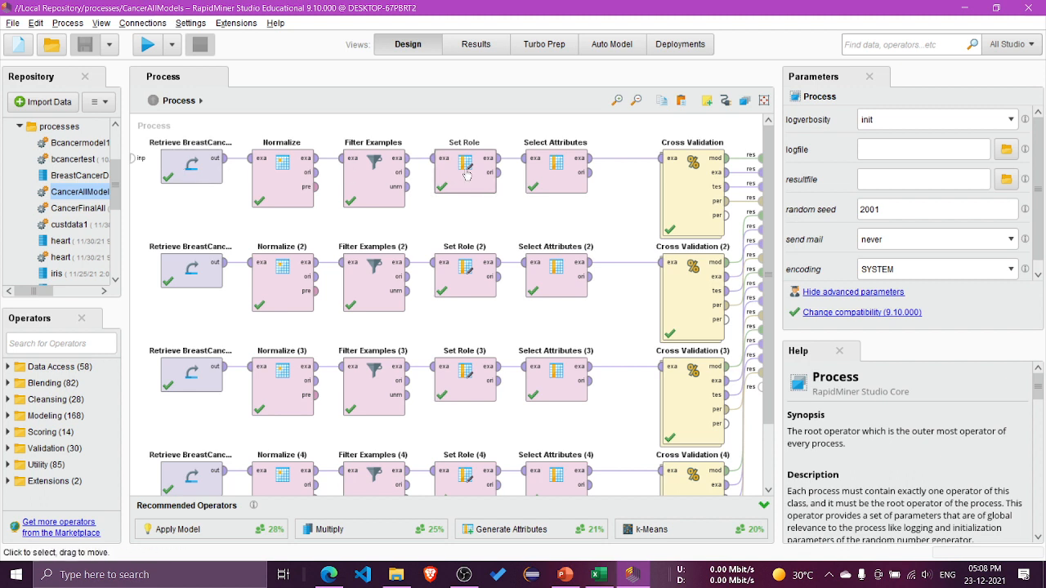
{"action": "left_click", "coordinate": [464, 172]}
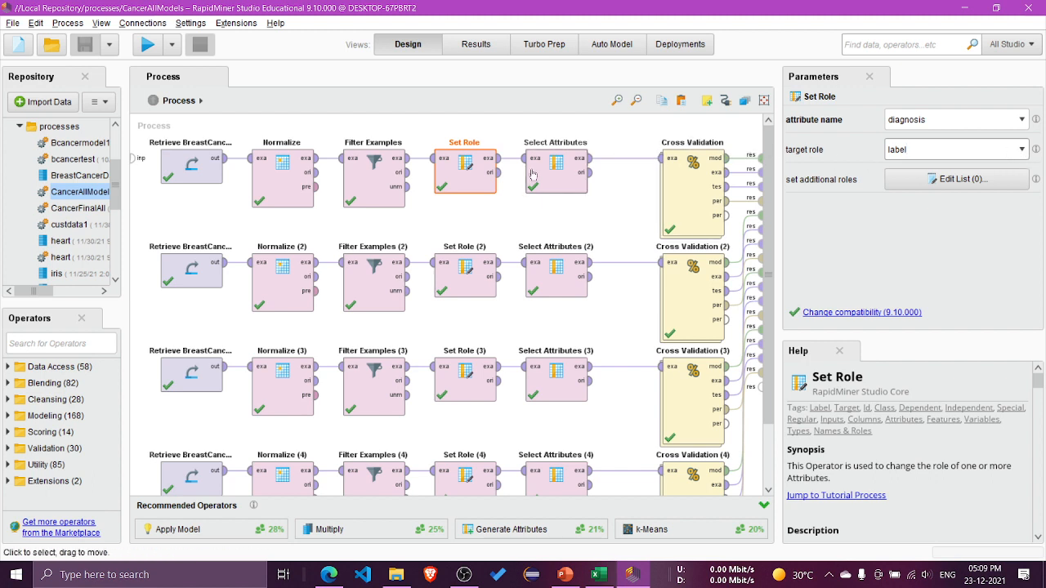
{"action": "mouse_move", "coordinate": [546, 176]}
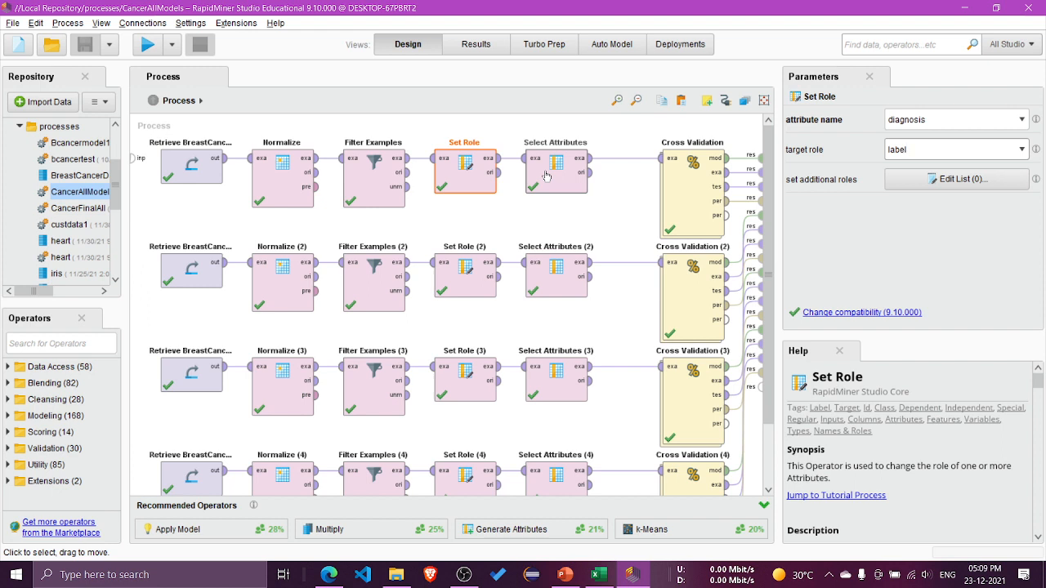
{"action": "left_click", "coordinate": [556, 171]}
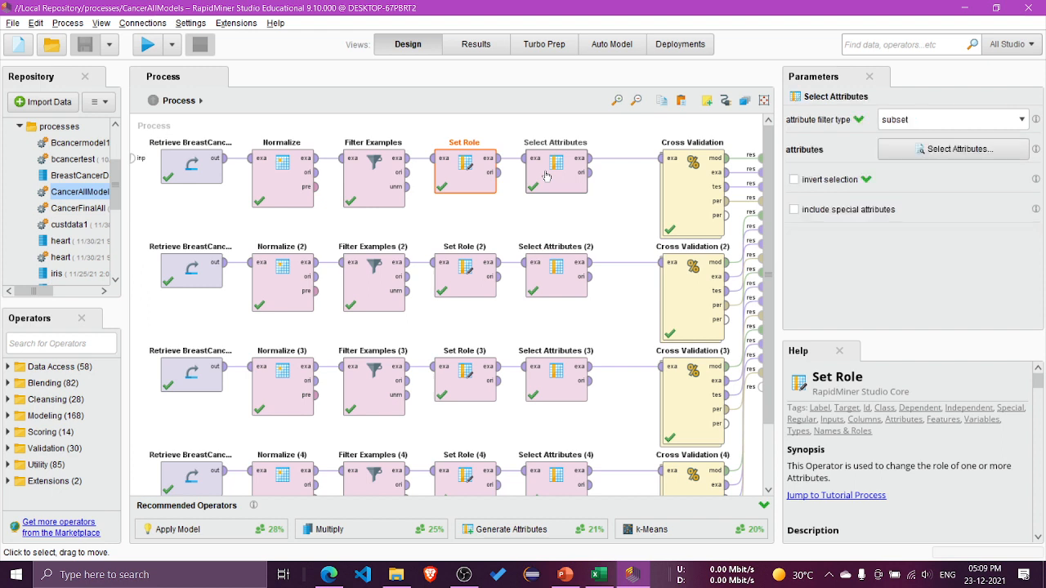
{"action": "left_click", "coordinate": [554, 167]}
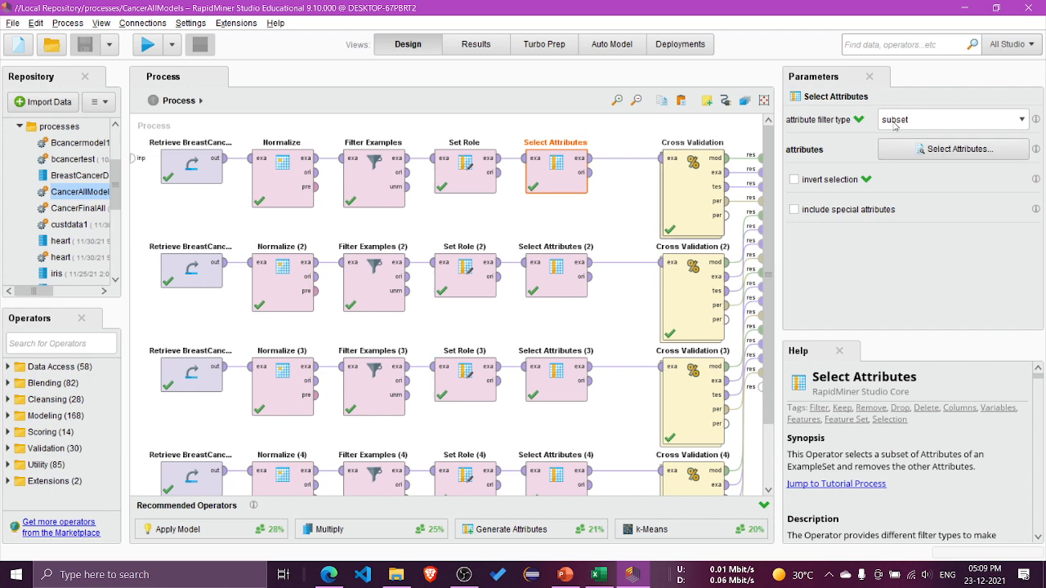
{"action": "mouse_move", "coordinate": [953, 148]}
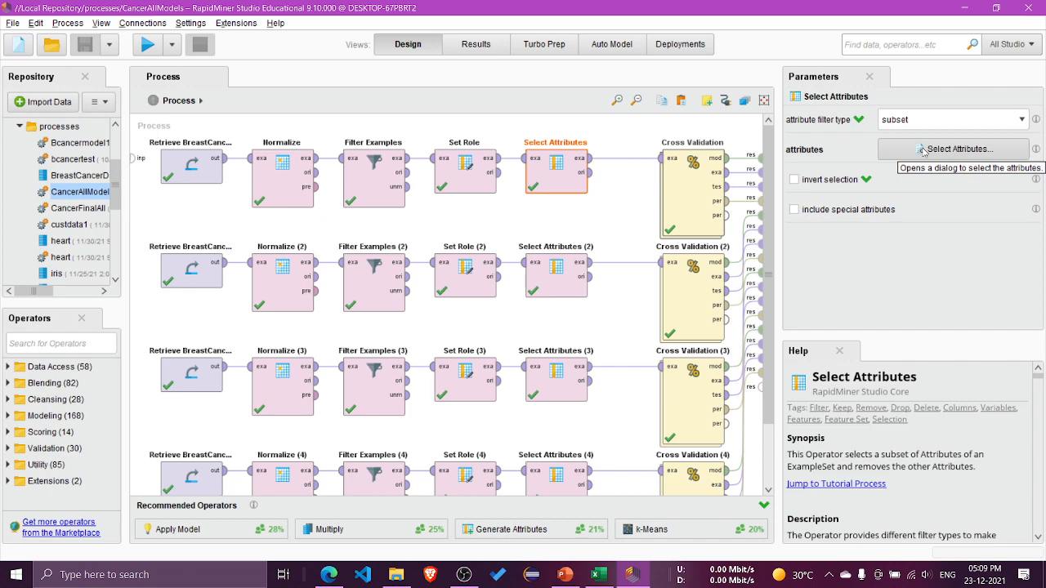
{"action": "left_click", "coordinate": [953, 149]}
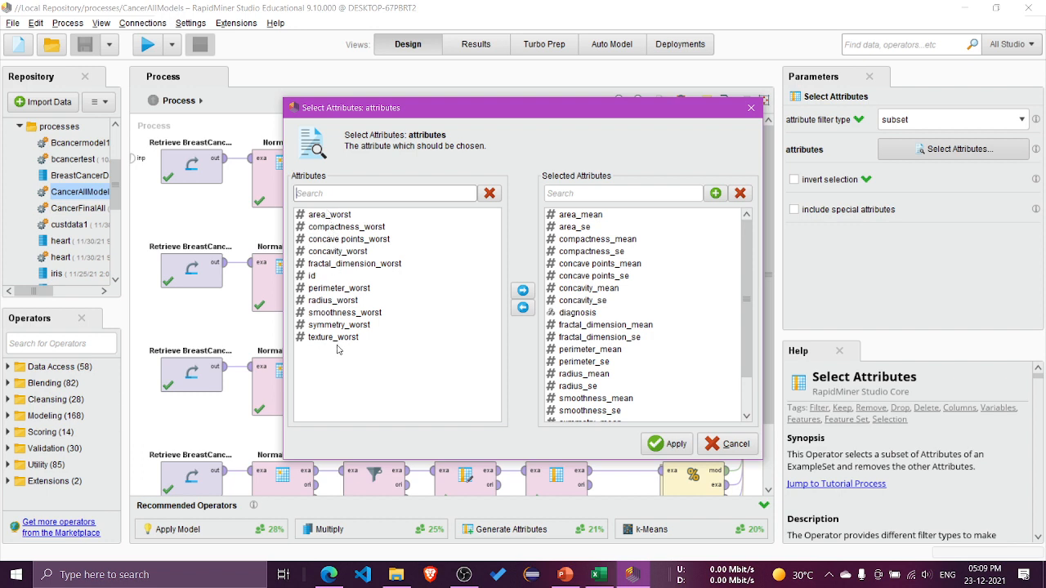
{"action": "mouse_move", "coordinate": [355, 227]}
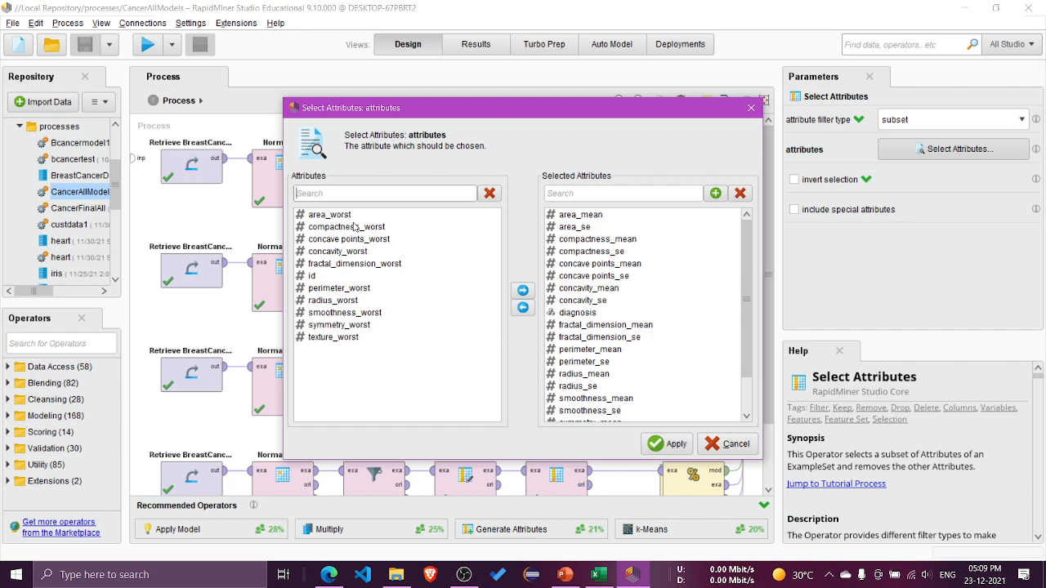
{"action": "mouse_move", "coordinate": [579, 226]}
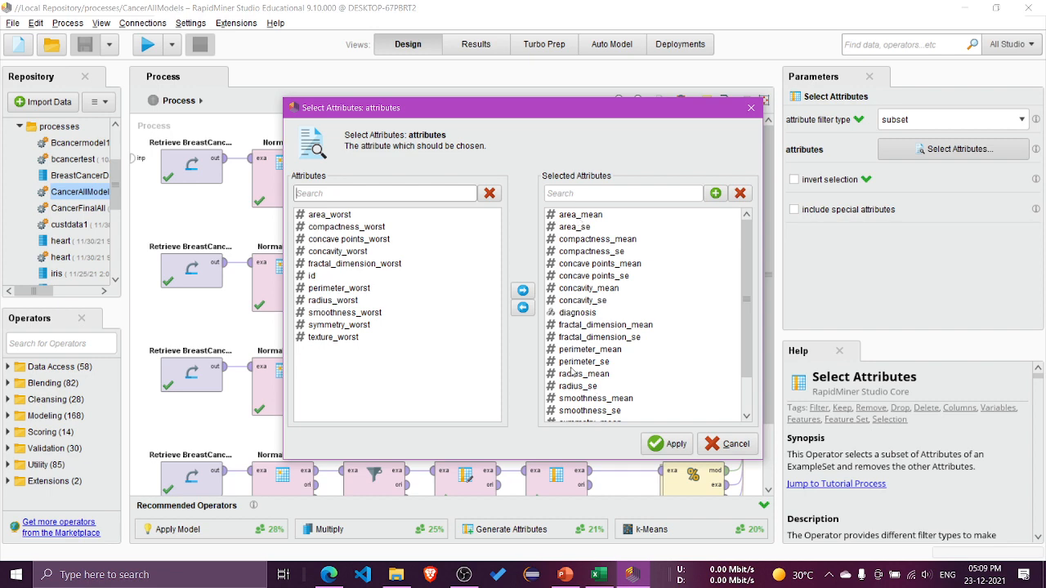
{"action": "left_click", "coordinate": [667, 444]}
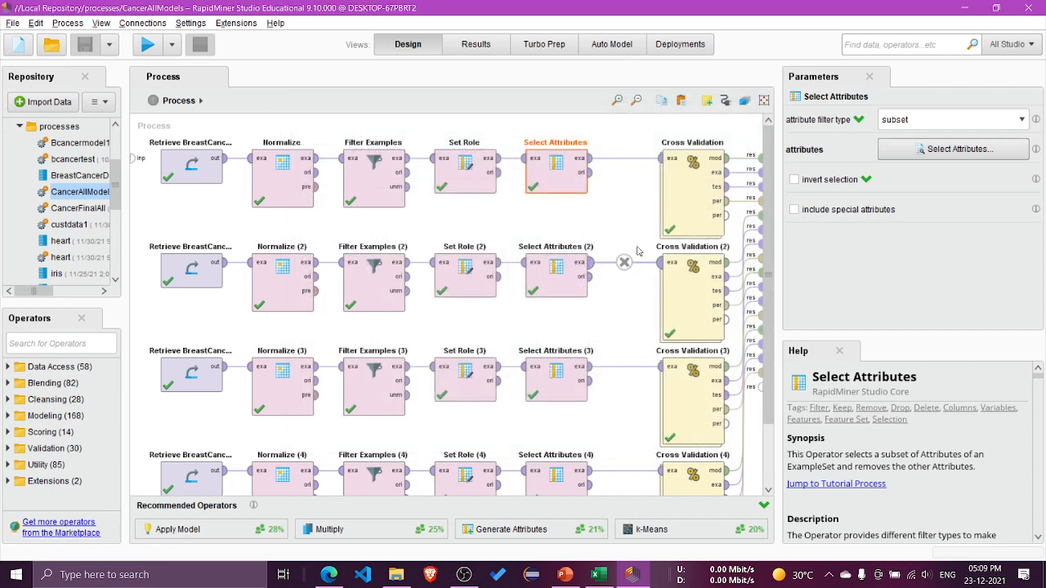
Enter the first Cross Validation and review Sample (relative 0.7), Naive Bayes and Performance settings.
{"action": "left_click", "coordinate": [693, 188]}
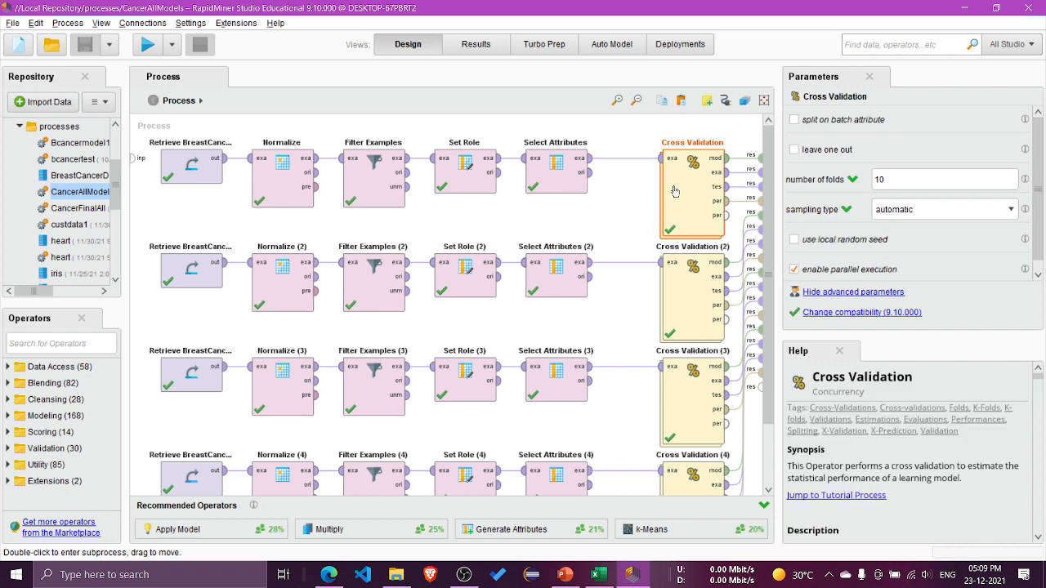
{"action": "double_click", "coordinate": [692, 176]}
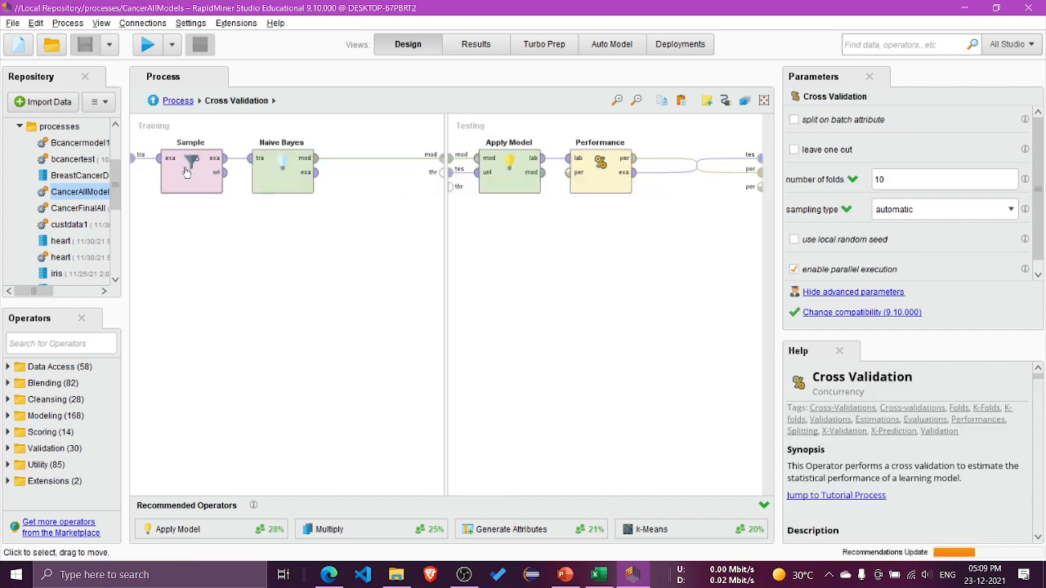
{"action": "left_click", "coordinate": [191, 168]}
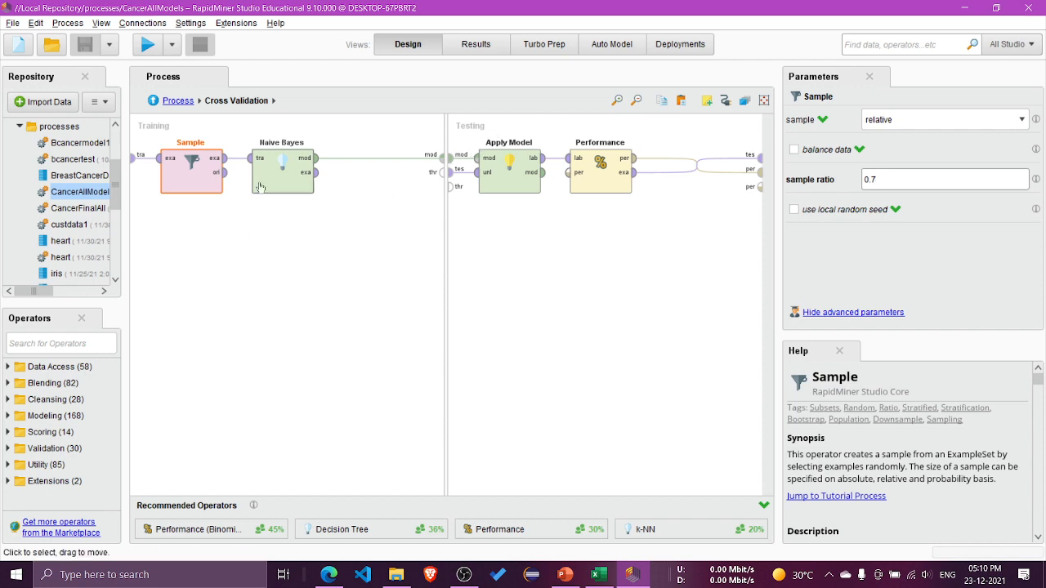
{"action": "left_click", "coordinate": [282, 169]}
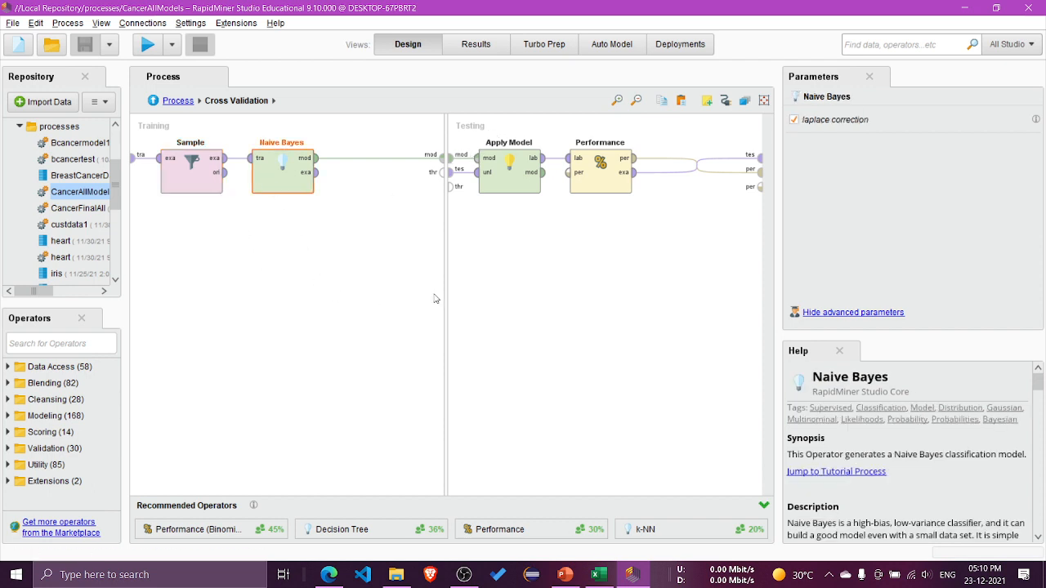
{"action": "mouse_move", "coordinate": [274, 168]}
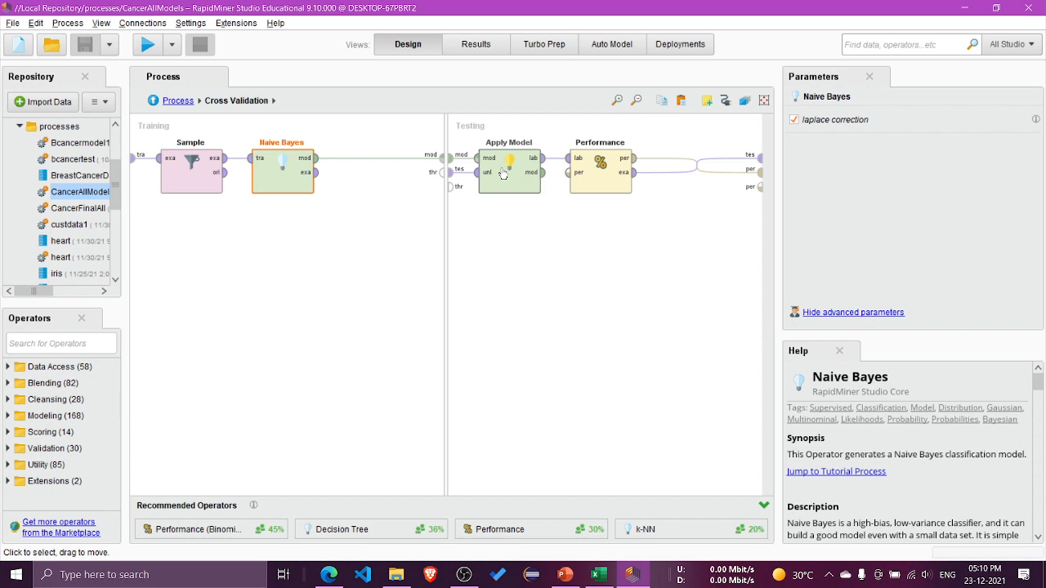
{"action": "mouse_move", "coordinate": [591, 175]}
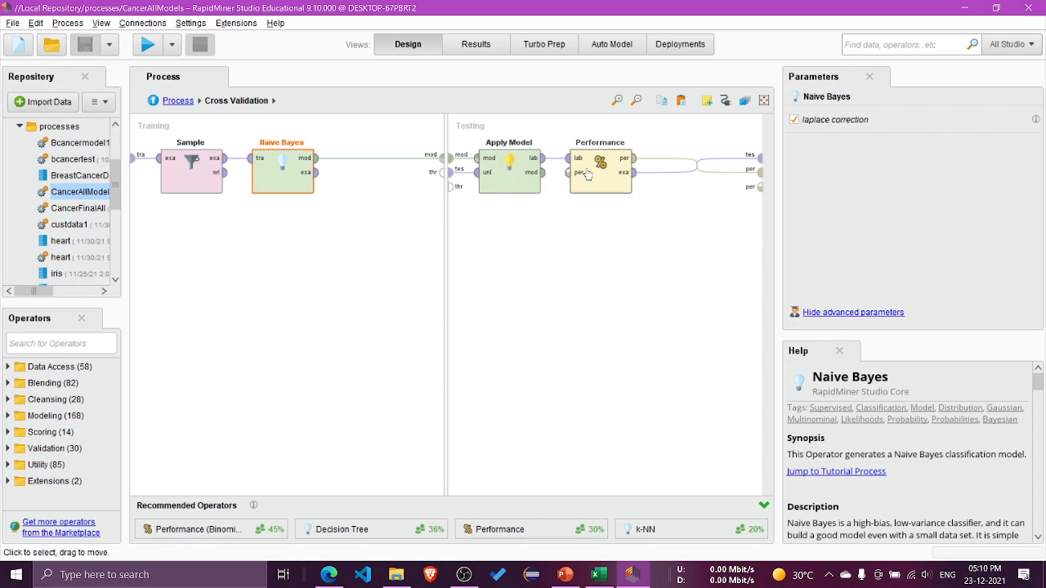
{"action": "mouse_move", "coordinate": [593, 171]}
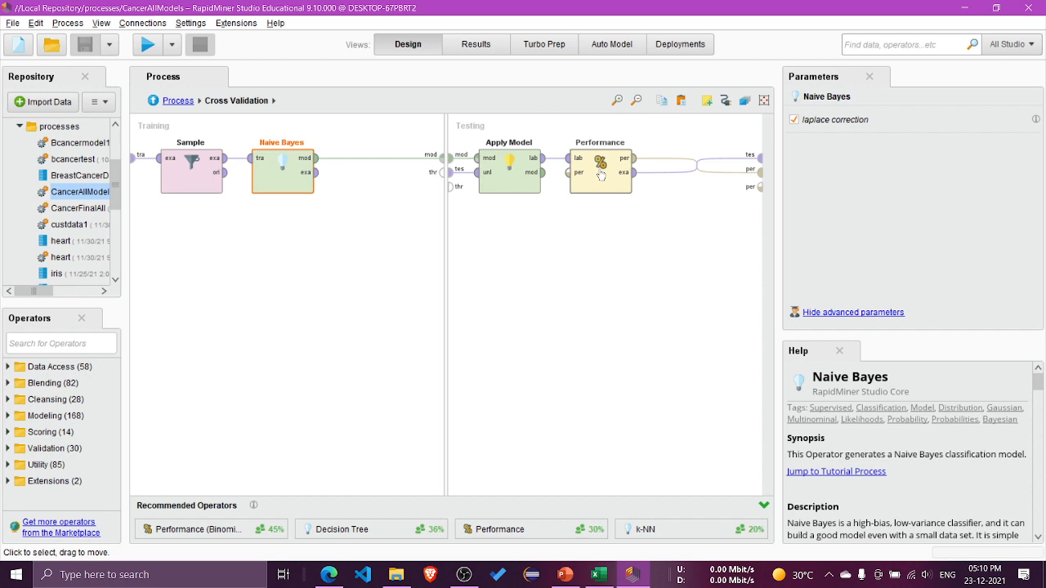
{"action": "left_click", "coordinate": [601, 165]}
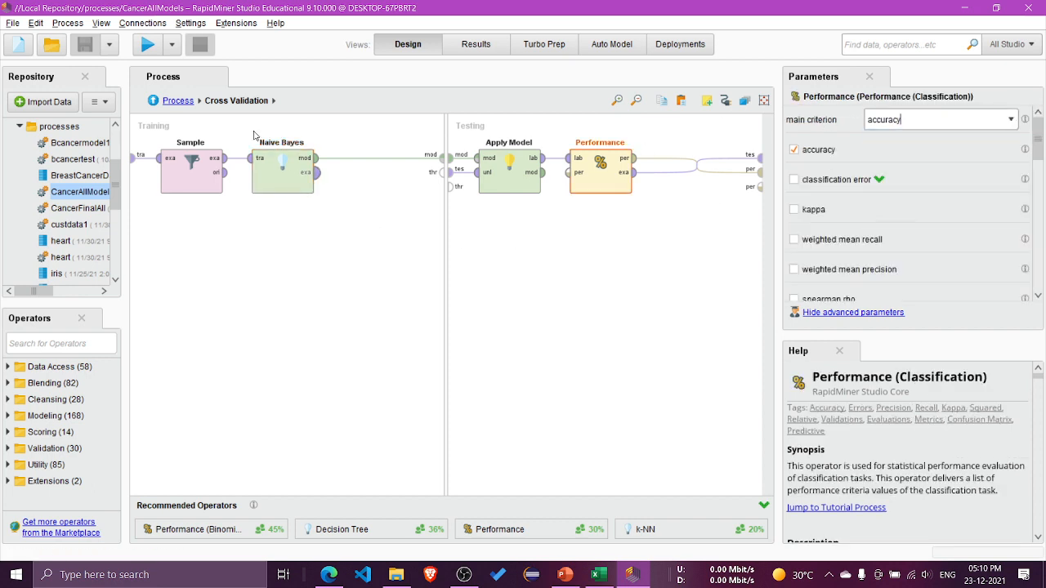
{"action": "mouse_move", "coordinate": [154, 100]}
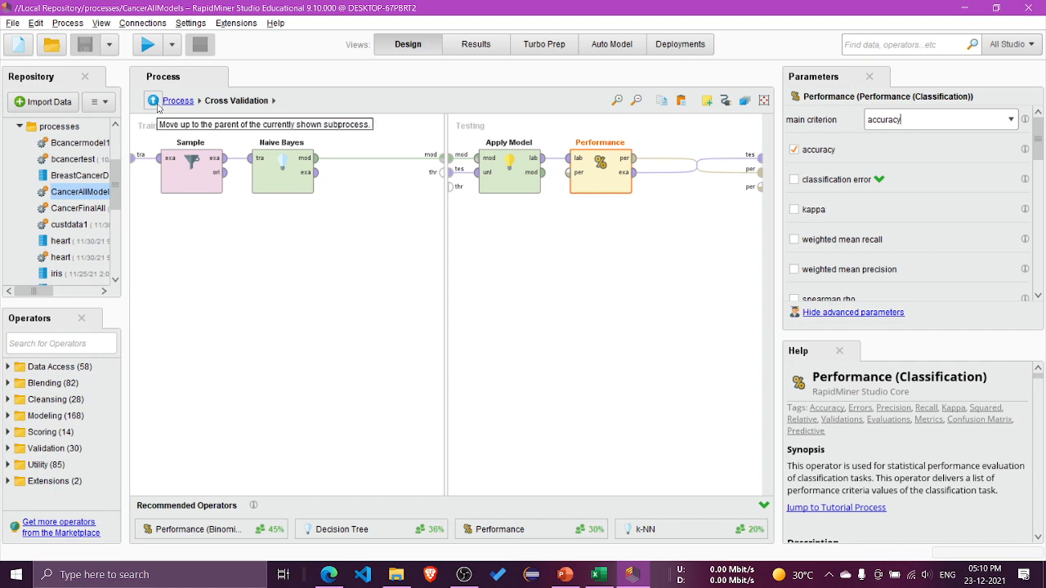
{"action": "left_click", "coordinate": [153, 99]}
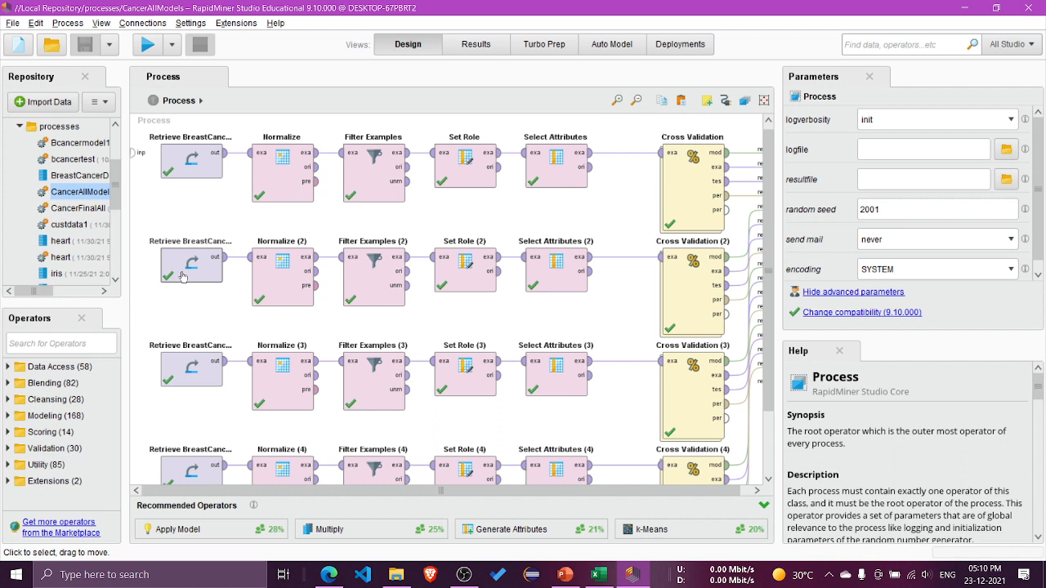
{"action": "mouse_move", "coordinate": [401, 285]}
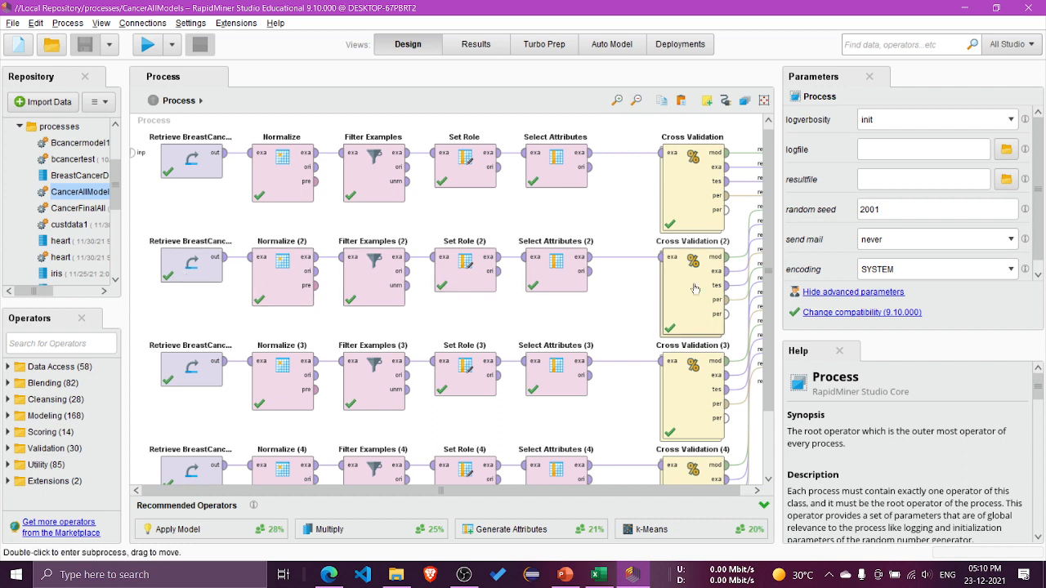
{"action": "double_click", "coordinate": [693, 288]}
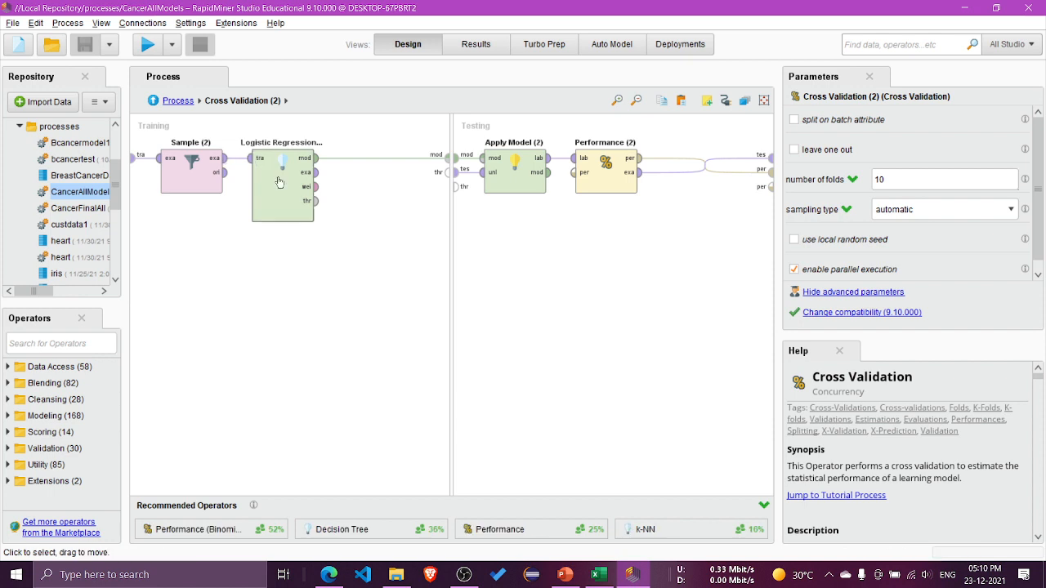
{"action": "left_click", "coordinate": [282, 180]}
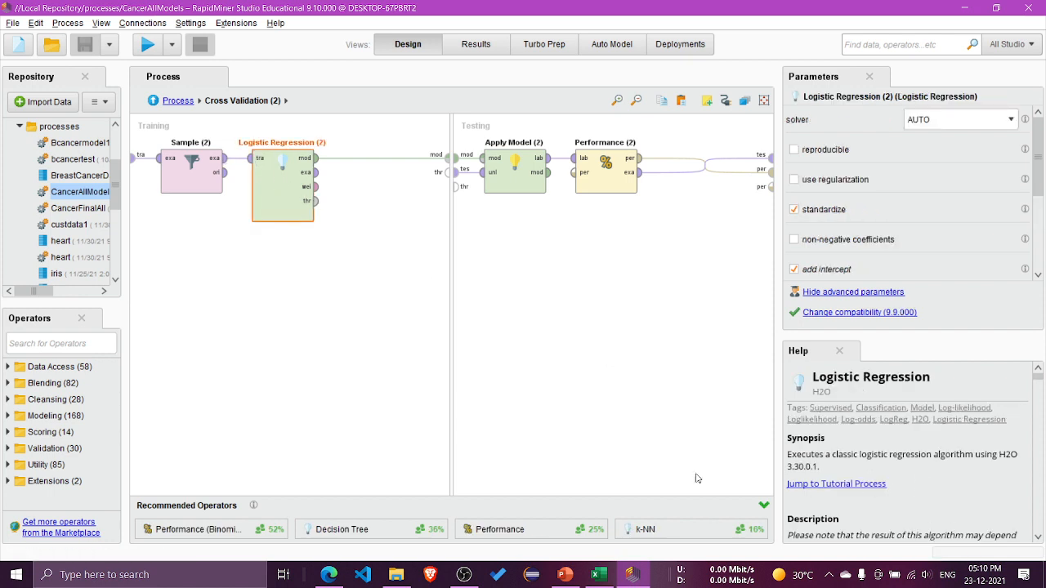
{"action": "mouse_move", "coordinate": [147, 108]}
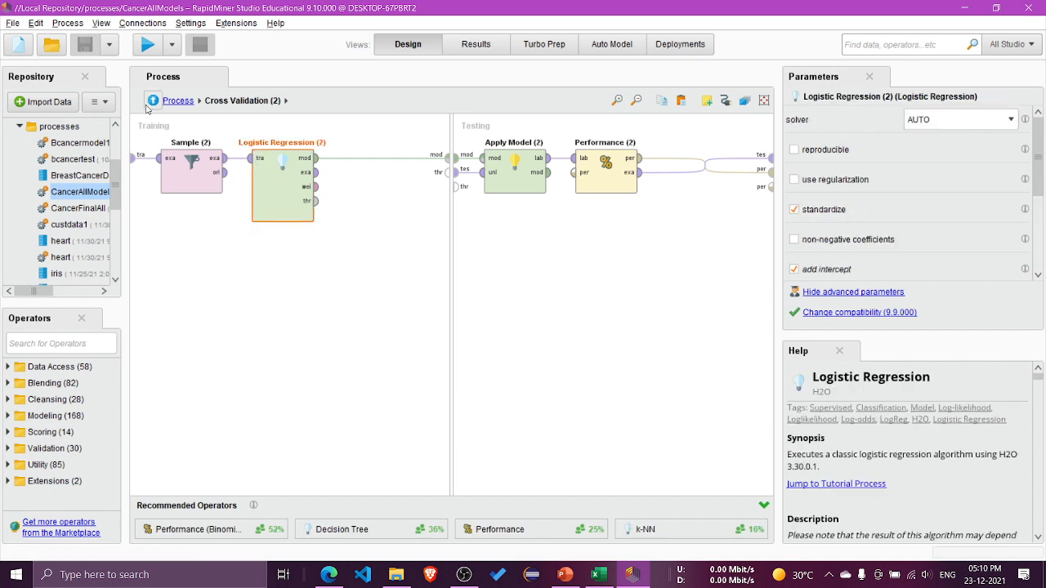
{"action": "mouse_move", "coordinate": [154, 101]}
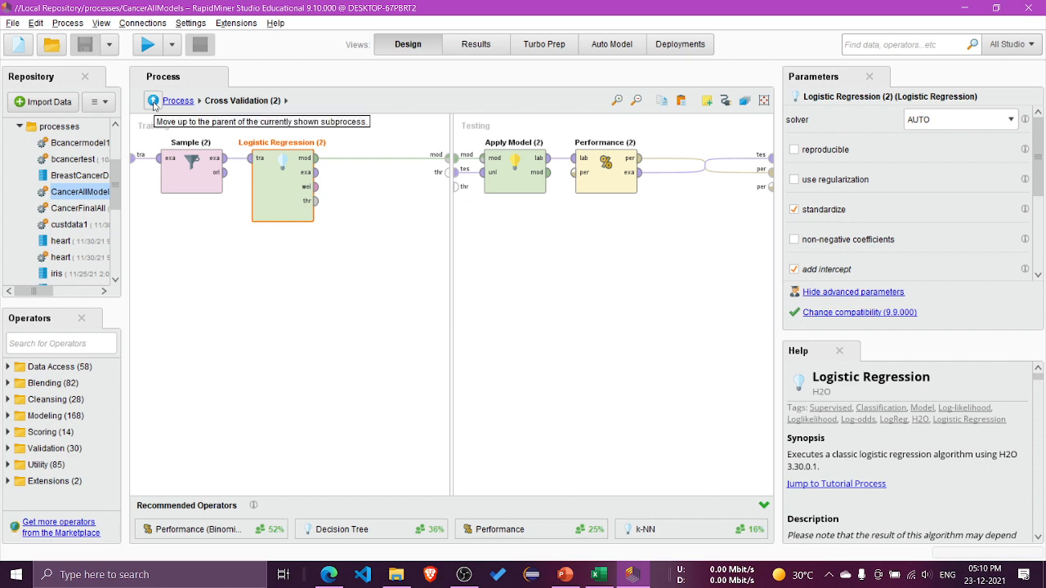
{"action": "mouse_move", "coordinate": [256, 294]}
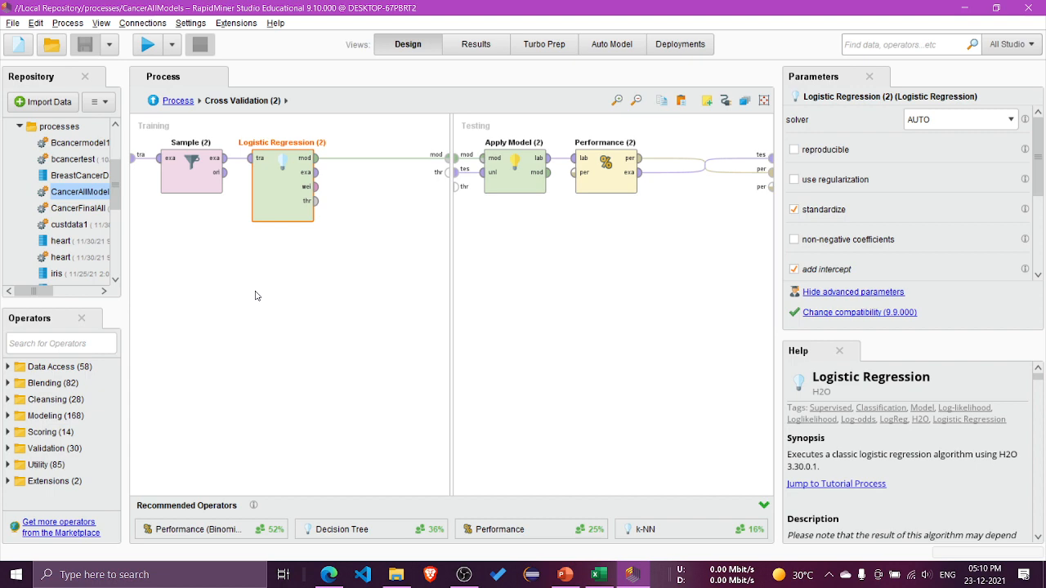
{"action": "left_click", "coordinate": [179, 101]}
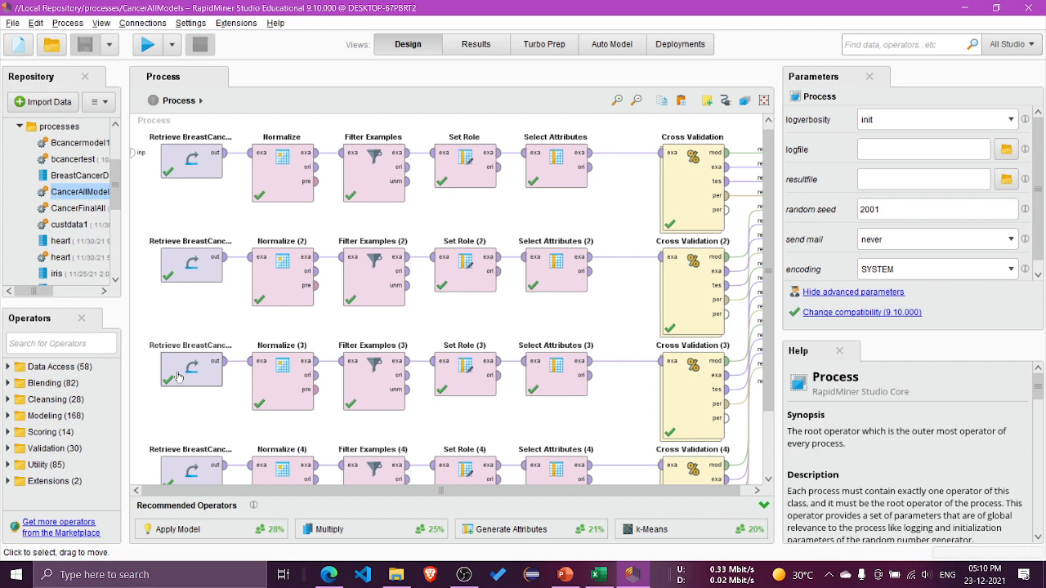
{"action": "mouse_move", "coordinate": [360, 377]}
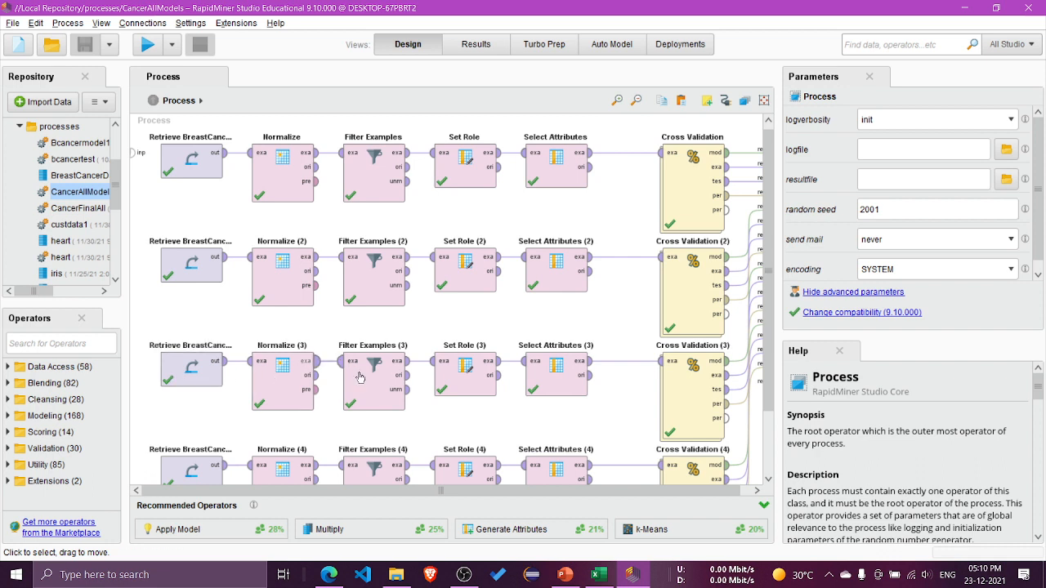
Review the SVM learner in Cross Validation (3), then the Decision Tree's gain_ratio settings.
{"action": "double_click", "coordinate": [692, 384]}
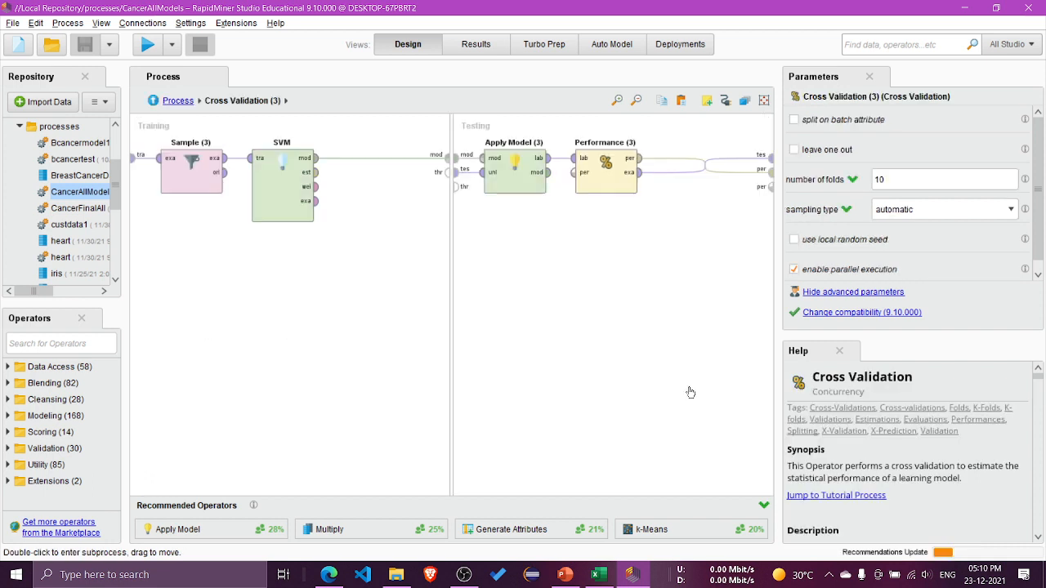
{"action": "left_click", "coordinate": [282, 184]}
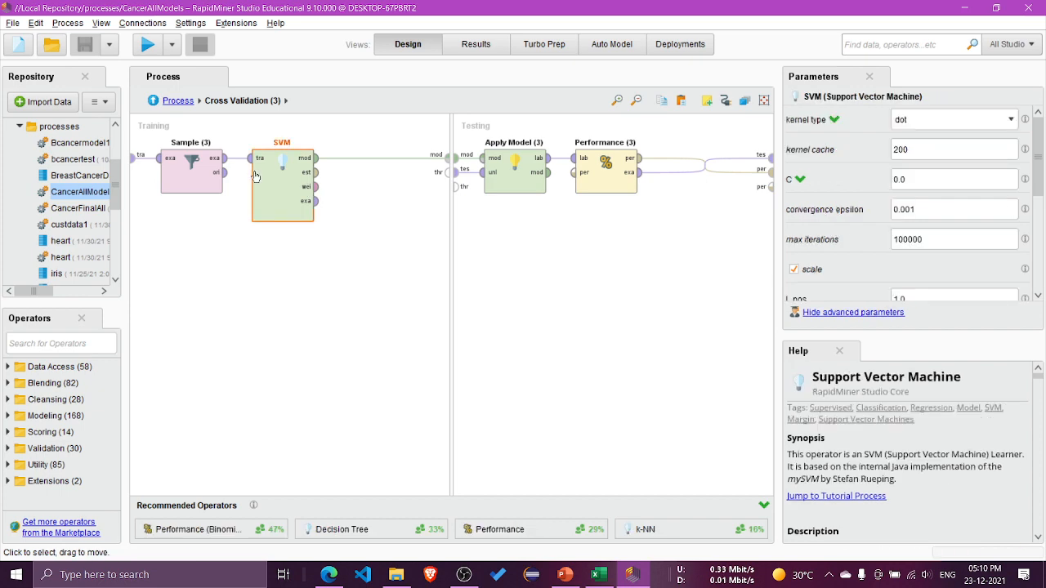
{"action": "left_click", "coordinate": [177, 99]}
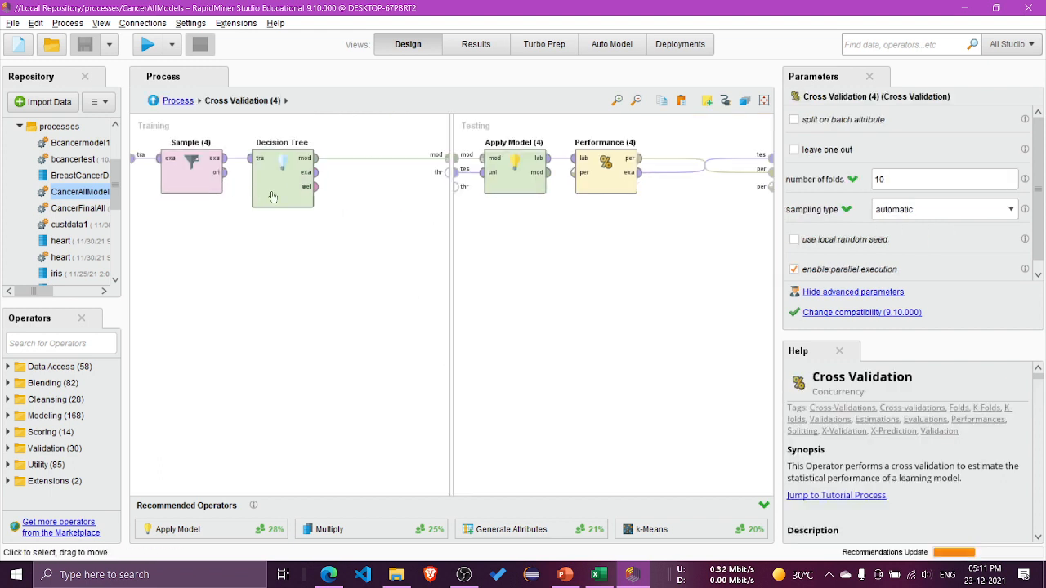
{"action": "left_click", "coordinate": [282, 172]}
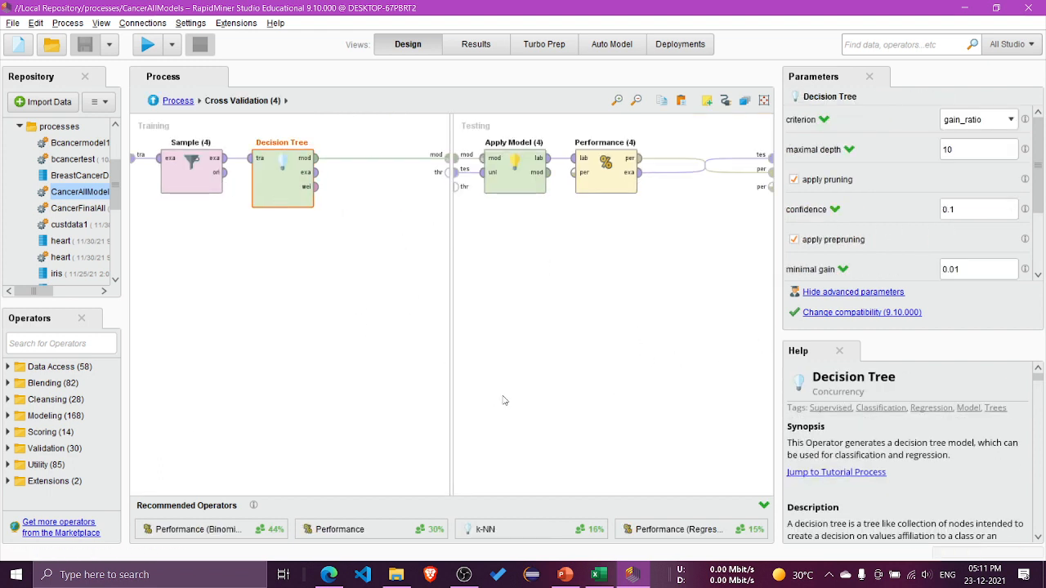
{"action": "mouse_move", "coordinate": [491, 52]}
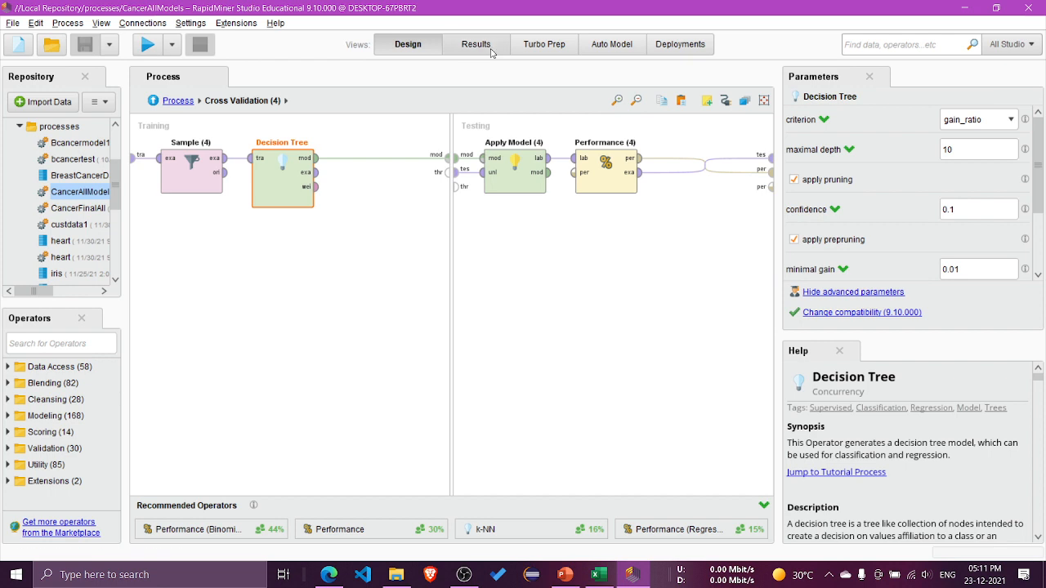
Compare the four PerformanceVector results: 91.40%, 94.20%, 94.56% and 91.74% accuracy.
{"action": "left_click", "coordinate": [475, 43]}
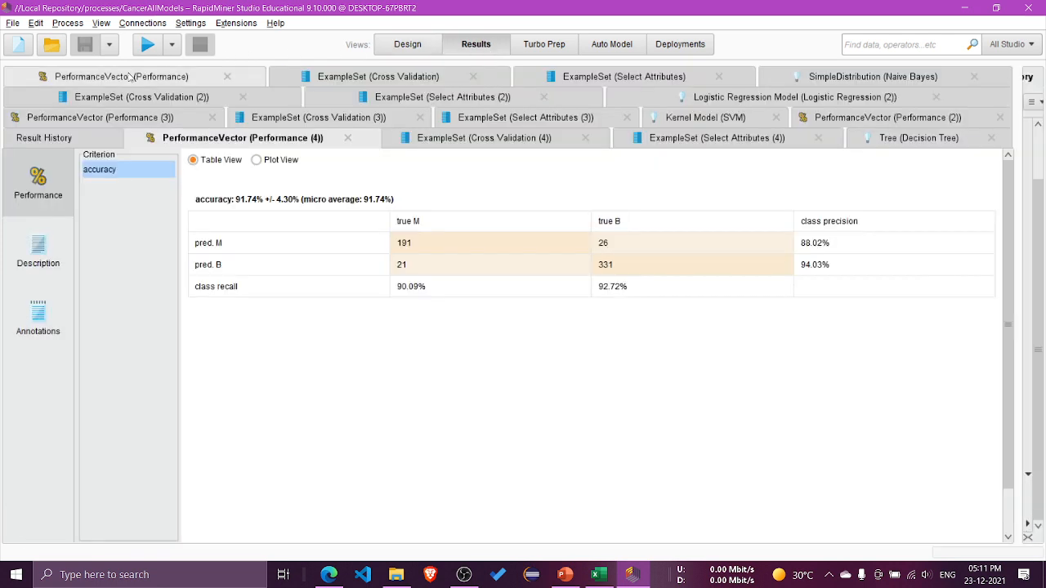
{"action": "left_click", "coordinate": [117, 76]}
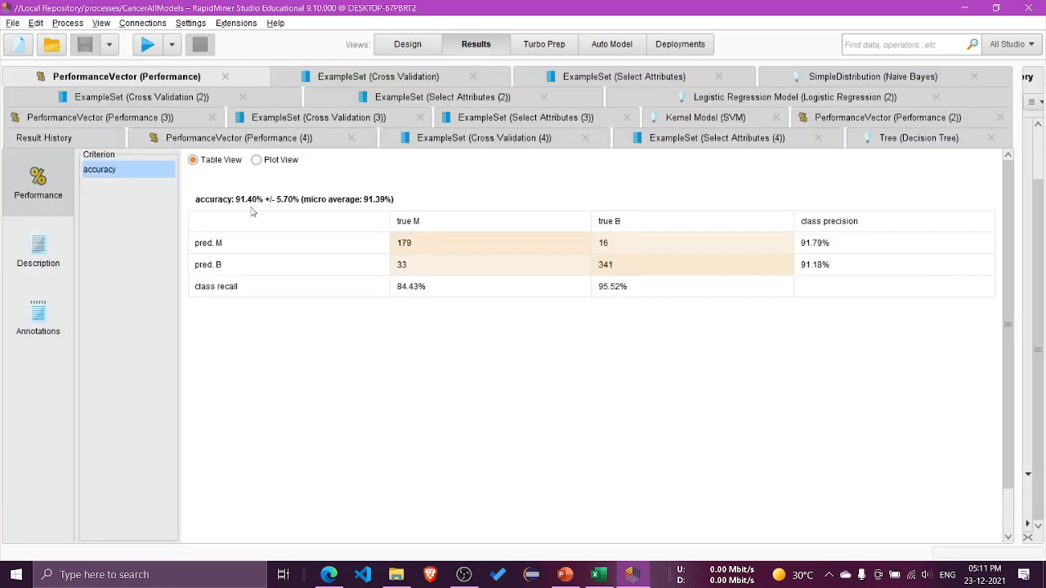
{"action": "mouse_move", "coordinate": [282, 204]}
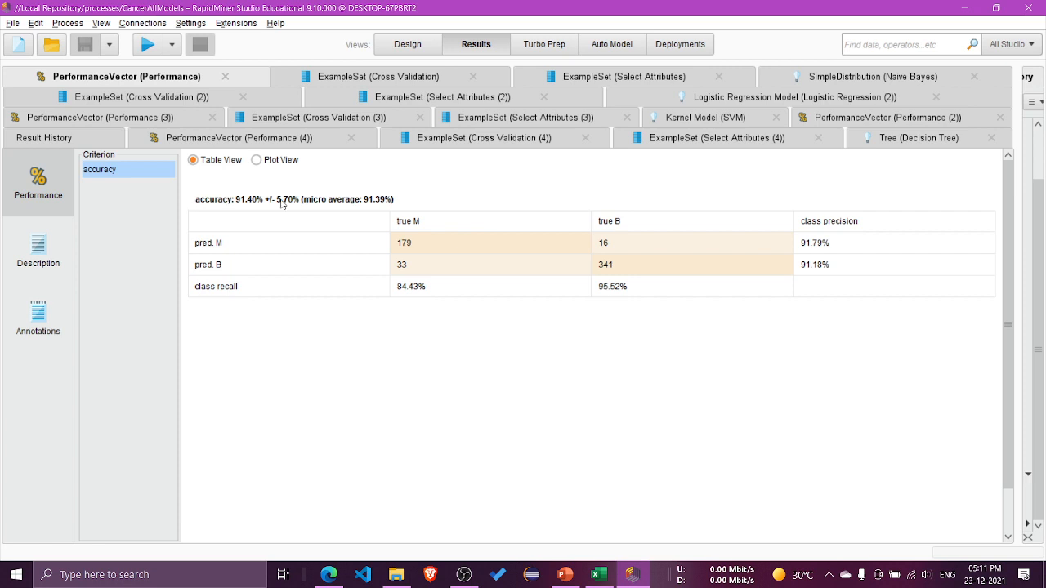
{"action": "mouse_move", "coordinate": [297, 204]}
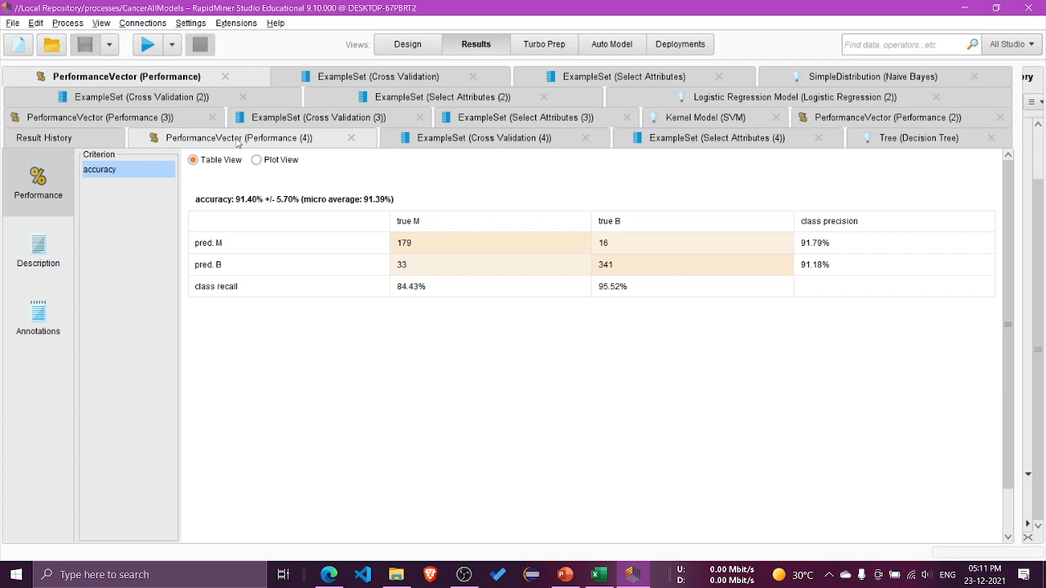
{"action": "left_click", "coordinate": [890, 117]}
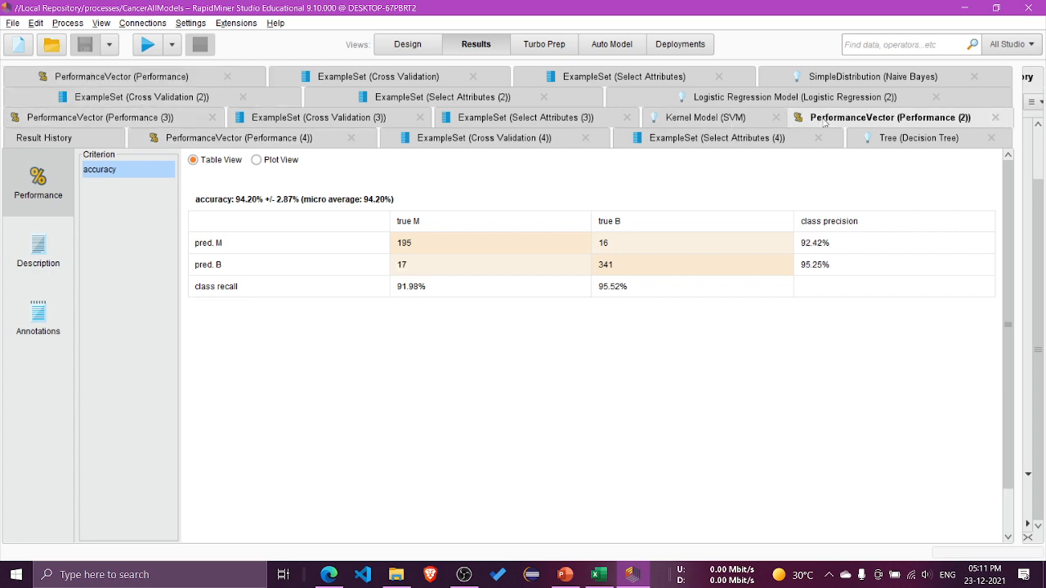
{"action": "mouse_move", "coordinate": [196, 205]}
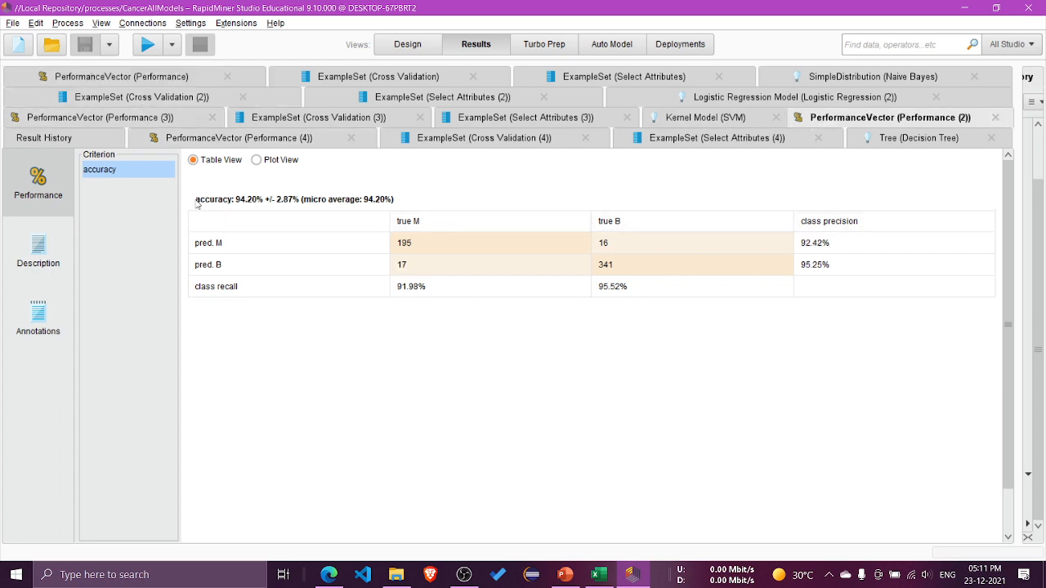
{"action": "mouse_move", "coordinate": [305, 227]}
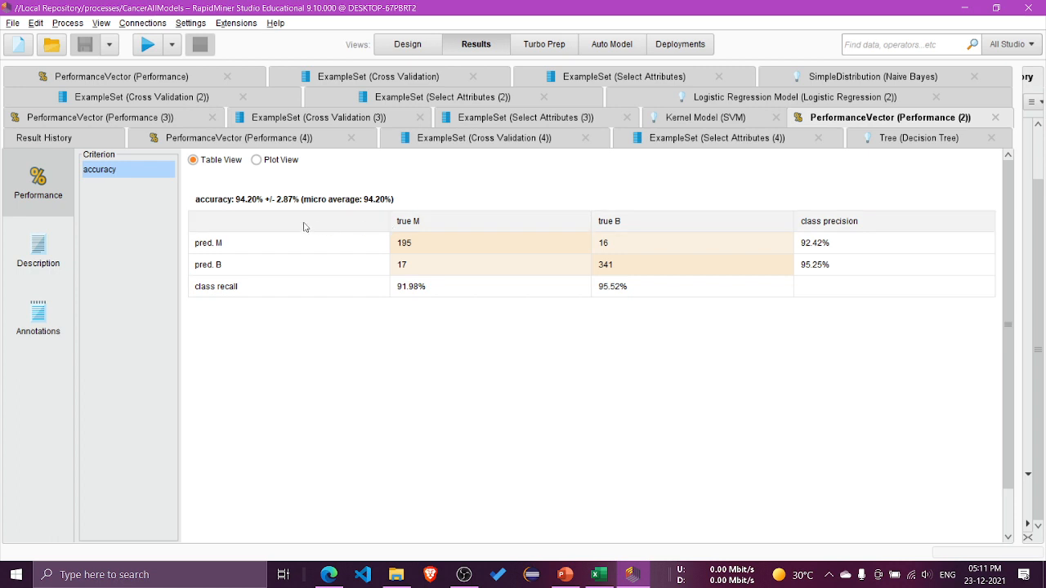
{"action": "left_click", "coordinate": [106, 117]}
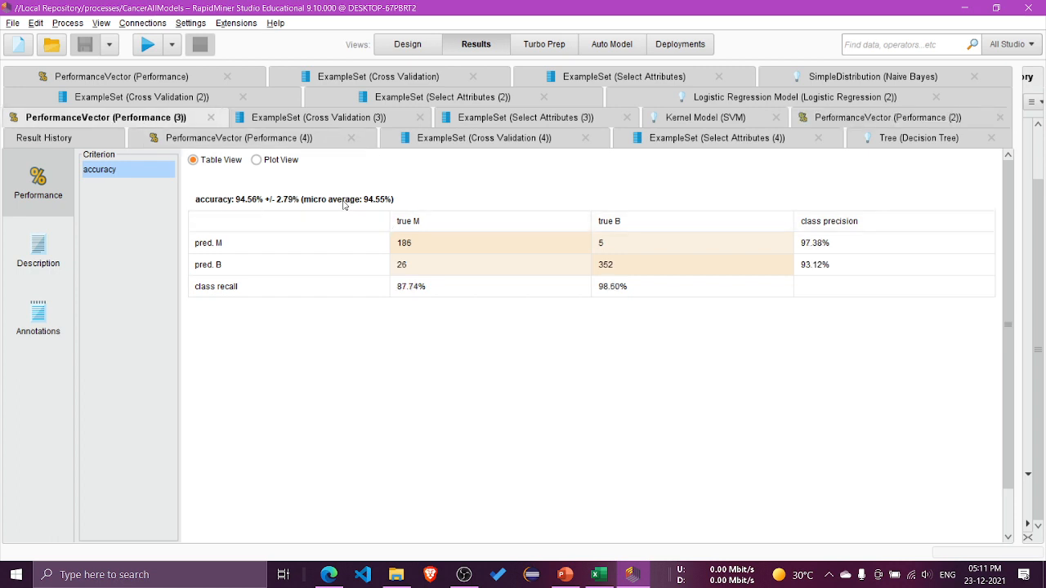
{"action": "left_click", "coordinate": [237, 138]}
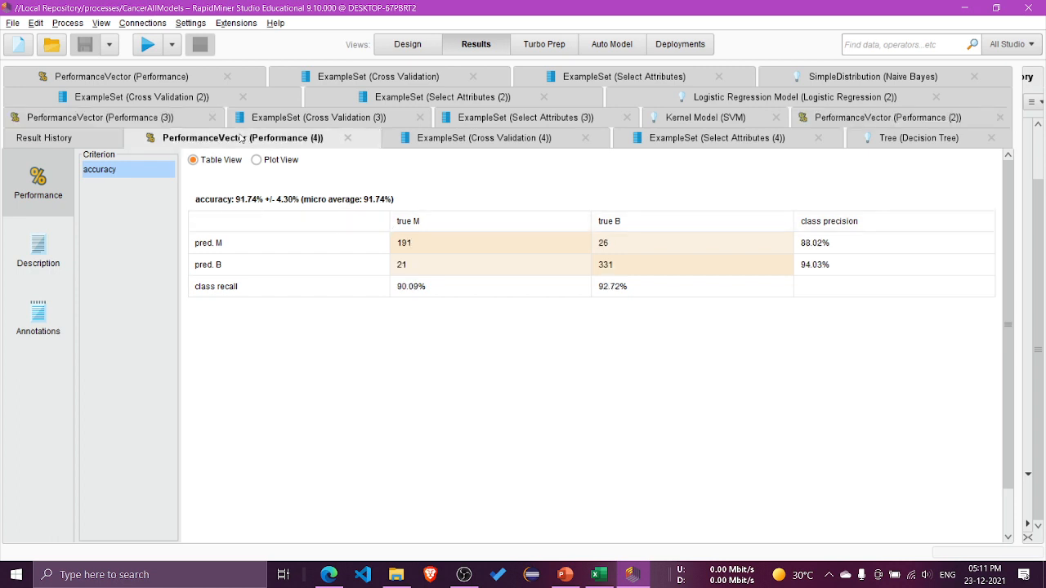
{"action": "mouse_move", "coordinate": [410, 205]}
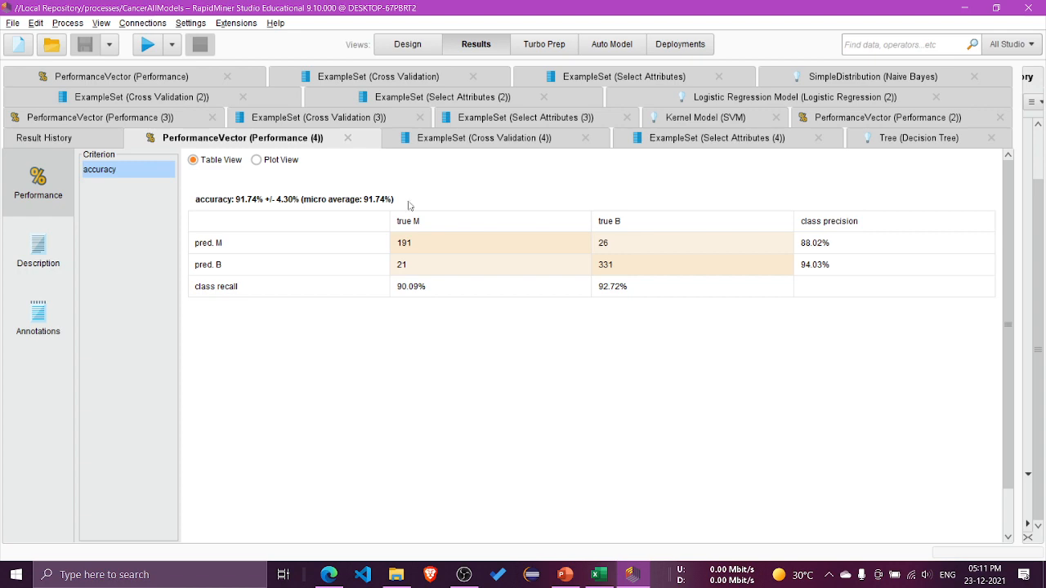
View the decision tree, then plot the first model's 91.40% confusion matrix.
{"action": "left_click", "coordinate": [918, 137]}
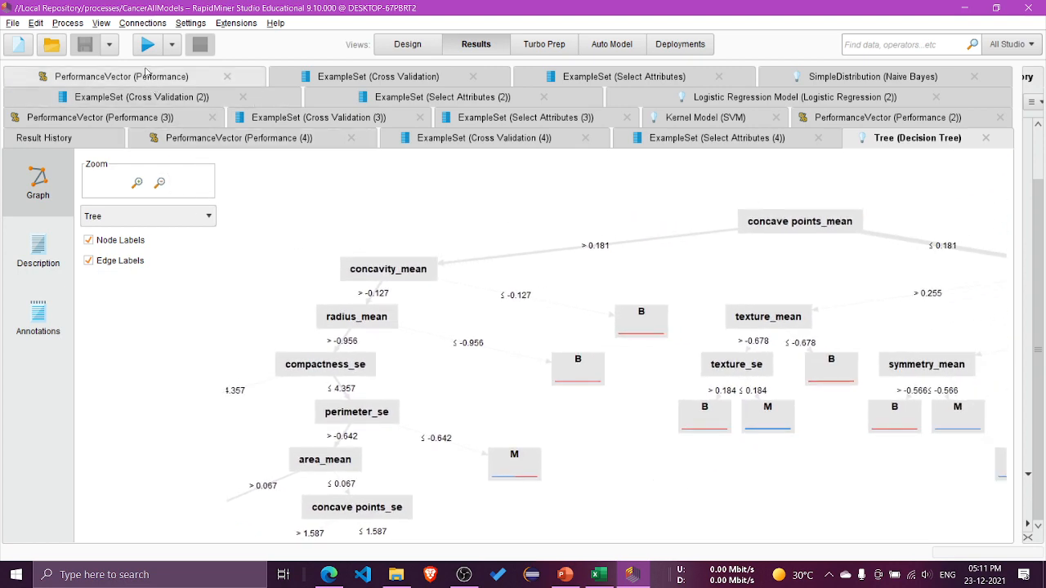
{"action": "left_click", "coordinate": [123, 69]}
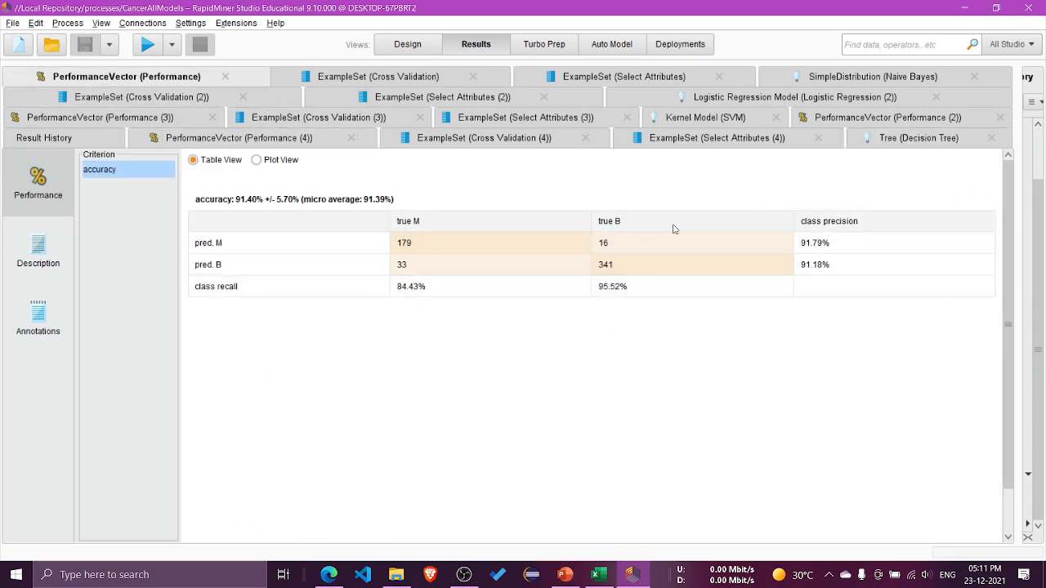
{"action": "mouse_move", "coordinate": [660, 272]}
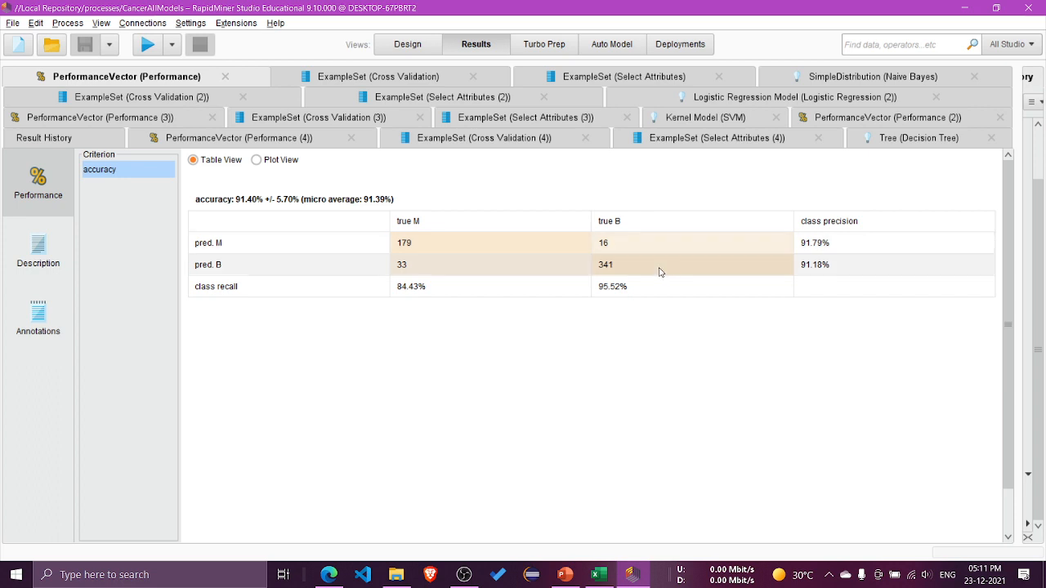
{"action": "mouse_move", "coordinate": [419, 268]}
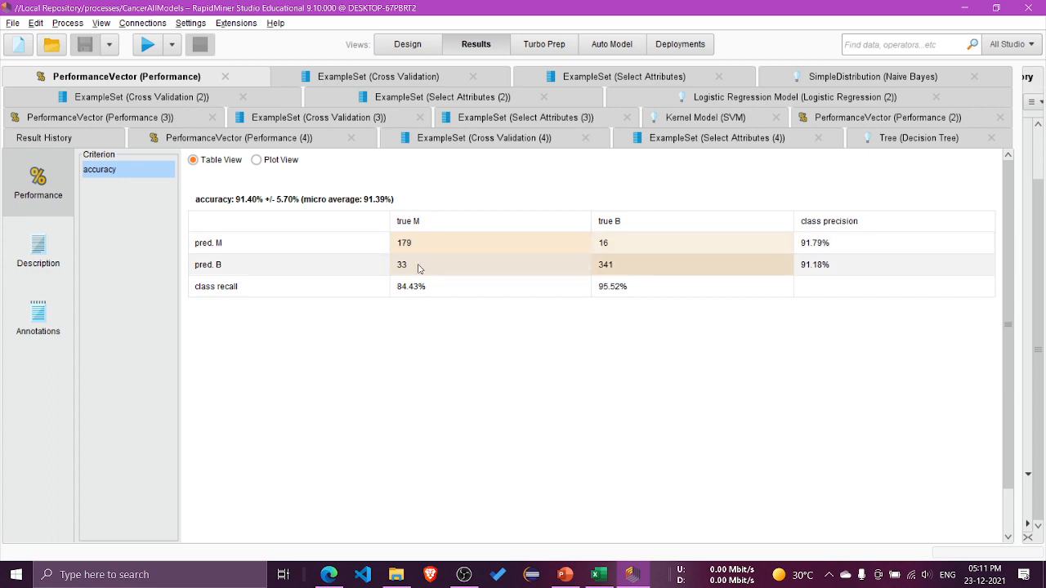
{"action": "mouse_move", "coordinate": [665, 386]}
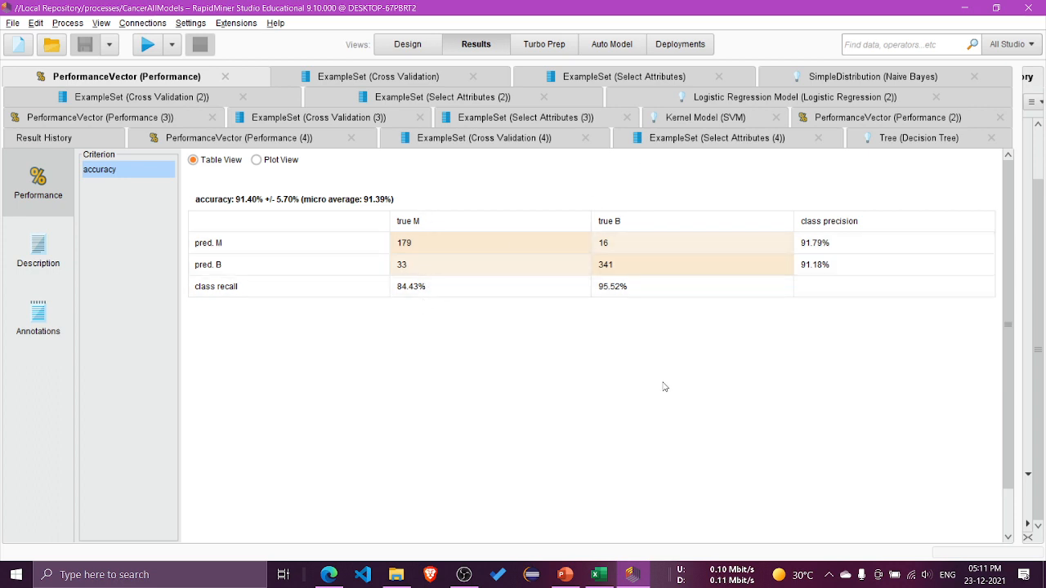
{"action": "left_click", "coordinate": [257, 160]}
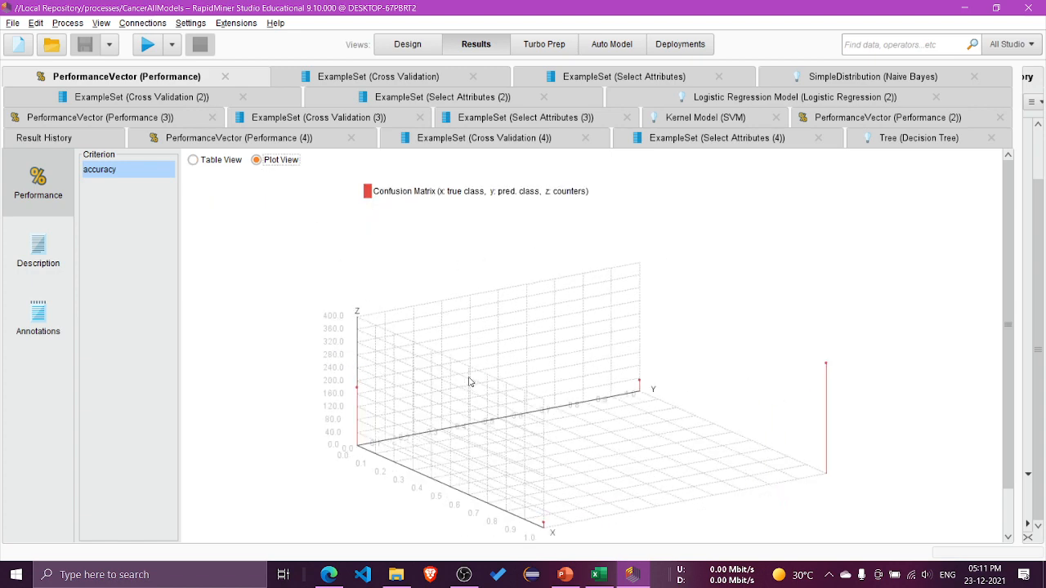